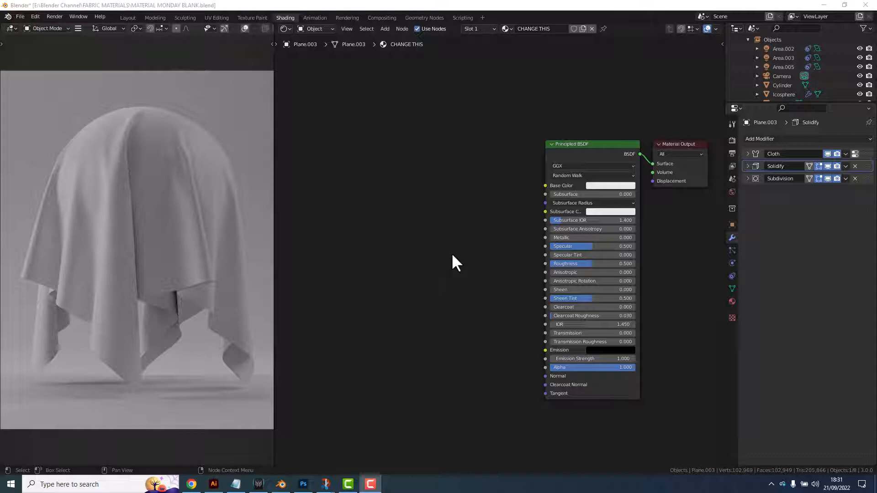
mouse_move(469, 264)
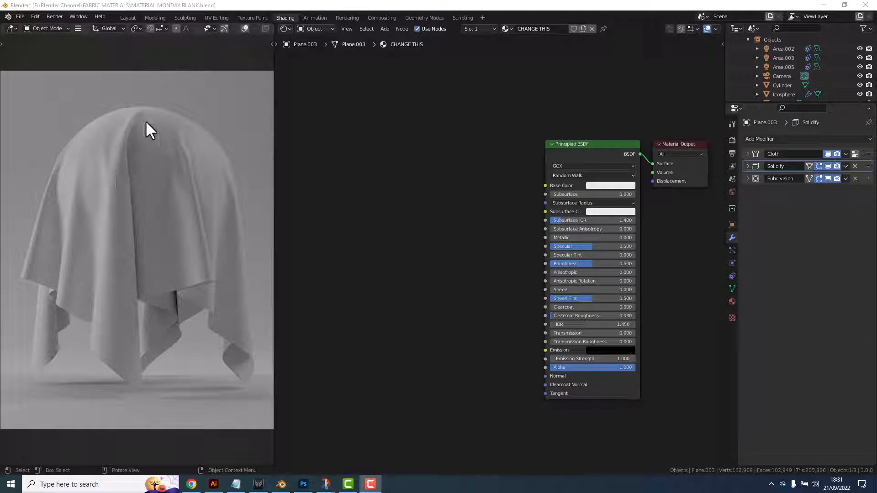
mouse_move(288, 25)
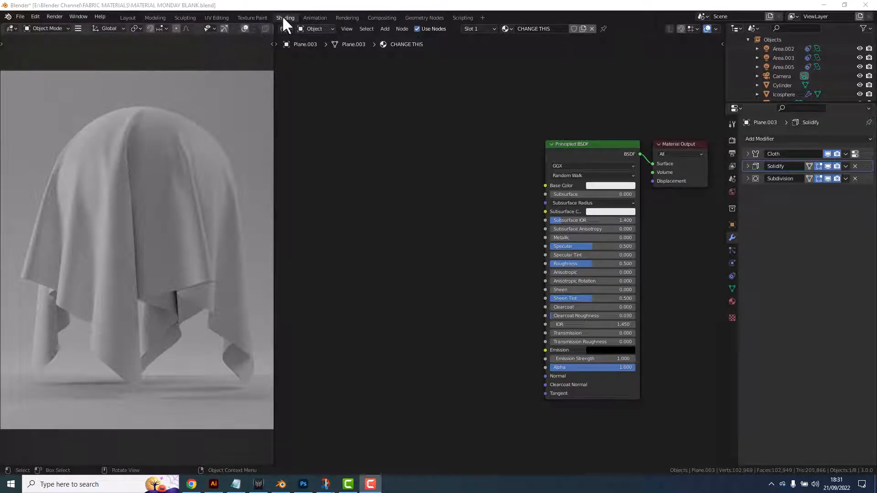
mouse_move(560, 84)
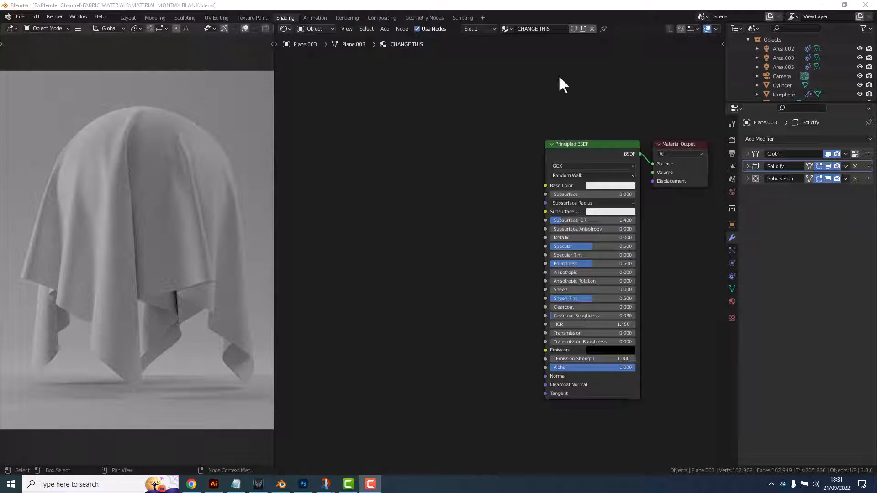
mouse_move(668, 249)
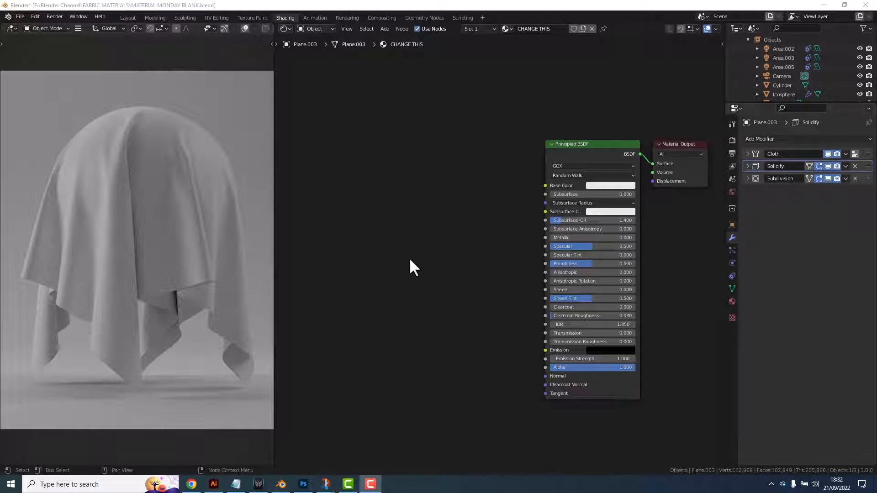
mouse_move(462, 271)
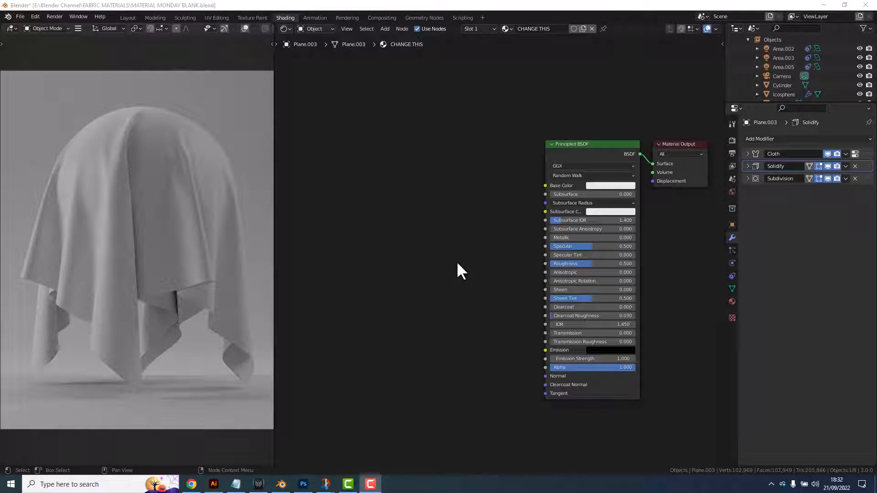
mouse_move(455, 257)
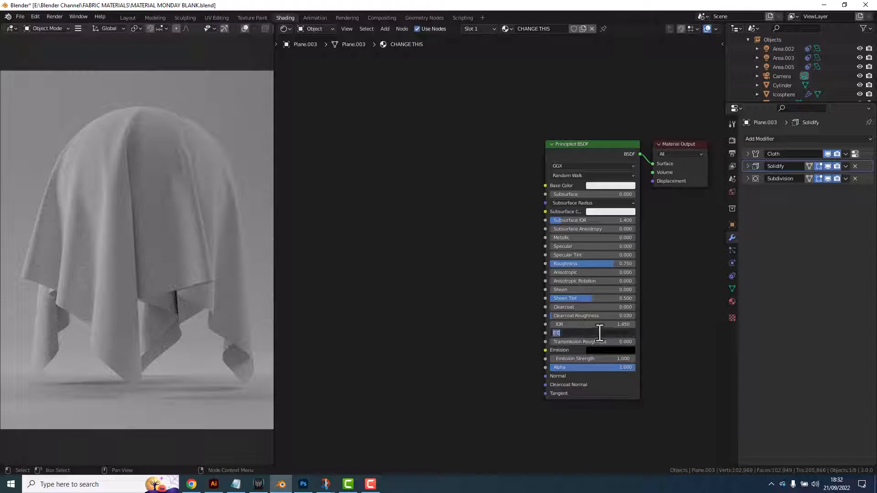
Enter 0.325 as the Principled BSDF Transmission value on the cloth shader
type("0.325")
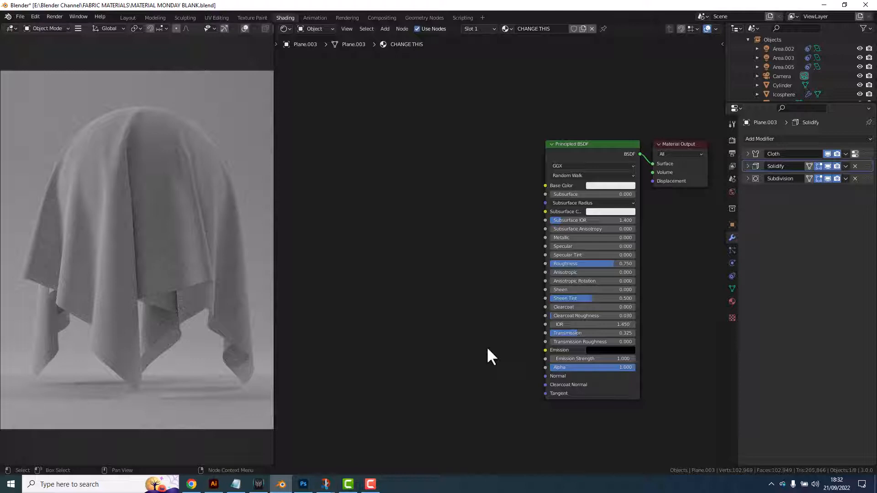
mouse_move(385, 276)
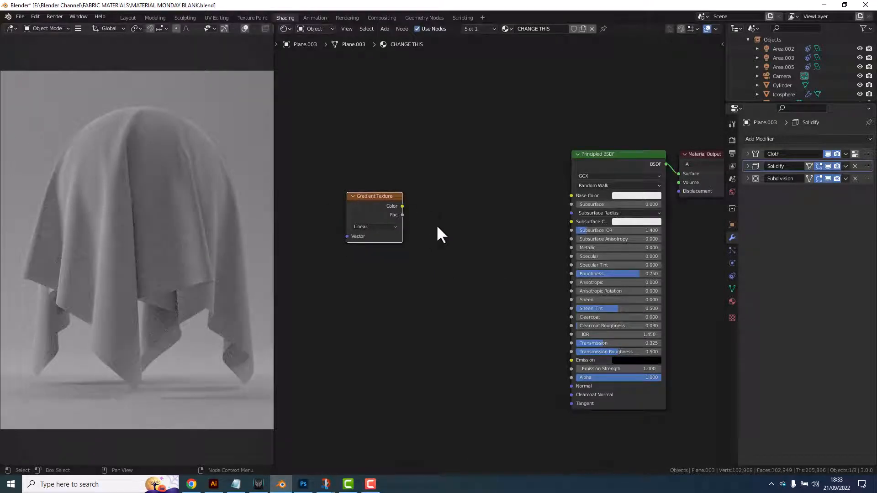
Add a ColorRamp feeding Base Color, with the Gradient Texture colour driving its Fac
left_click(439, 234)
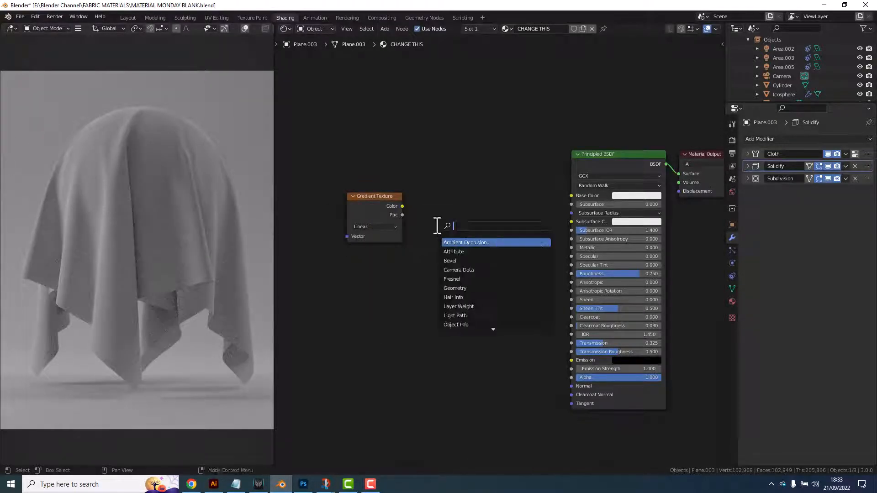
left_click(466, 242)
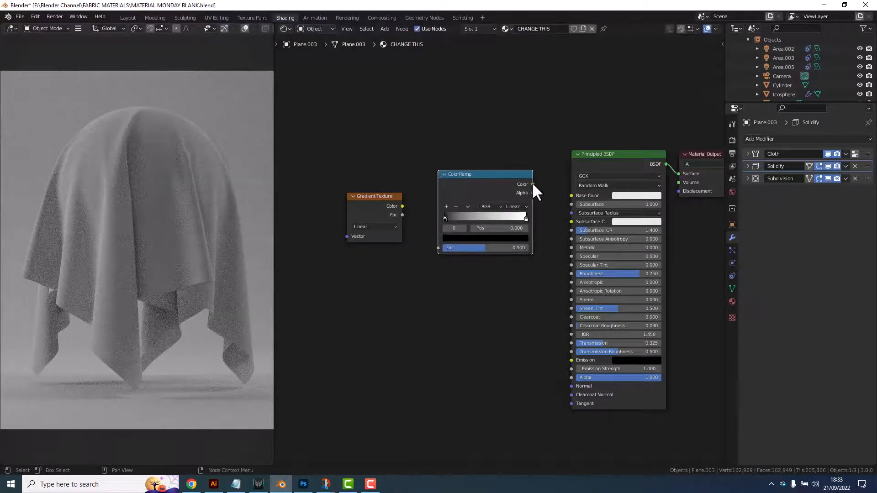
left_click_drag(532, 185, 571, 195)
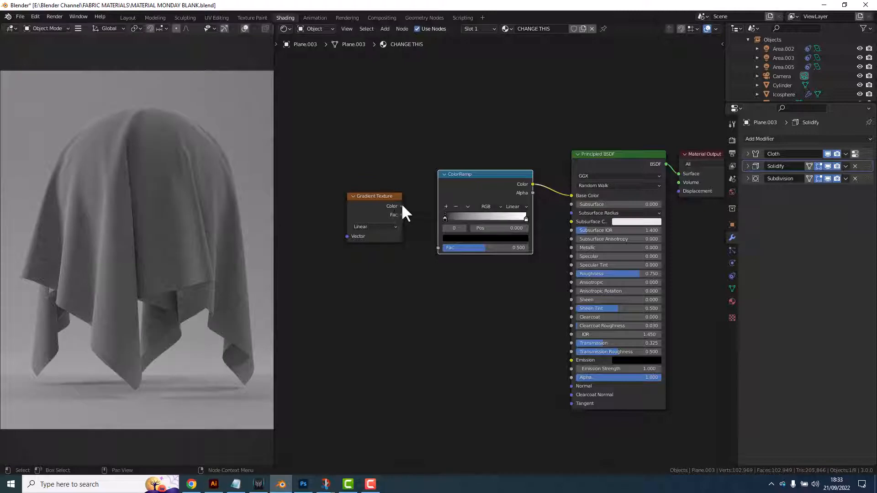
left_click_drag(401, 206, 438, 248)
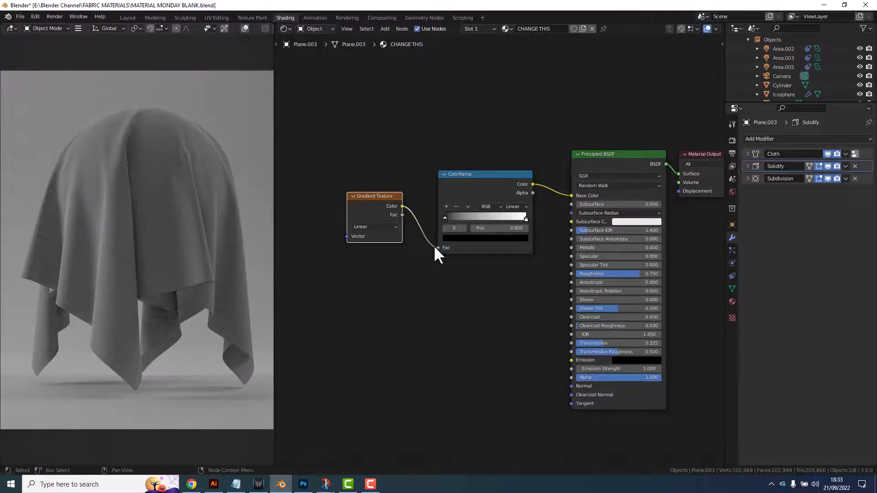
left_click_drag(374, 196, 386, 208)
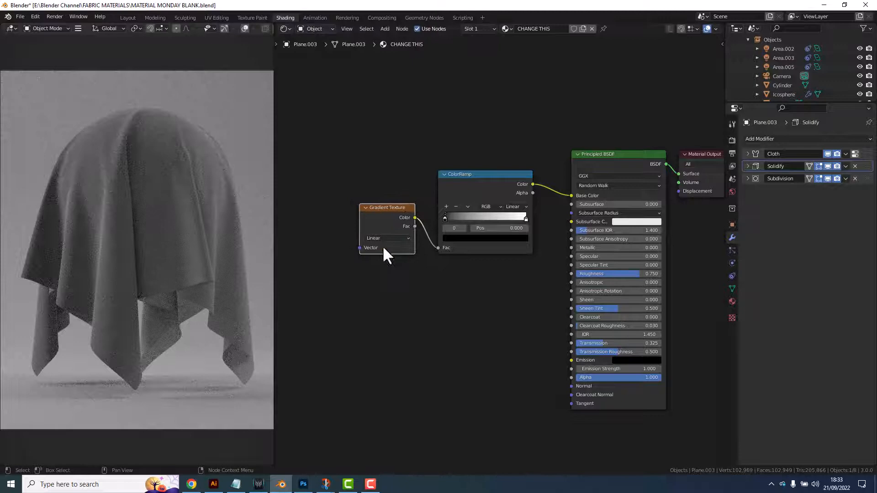
Set the gradient type to Spherical, ramp interpolation to Constant, and the white stop to 0.650
left_click(387, 238)
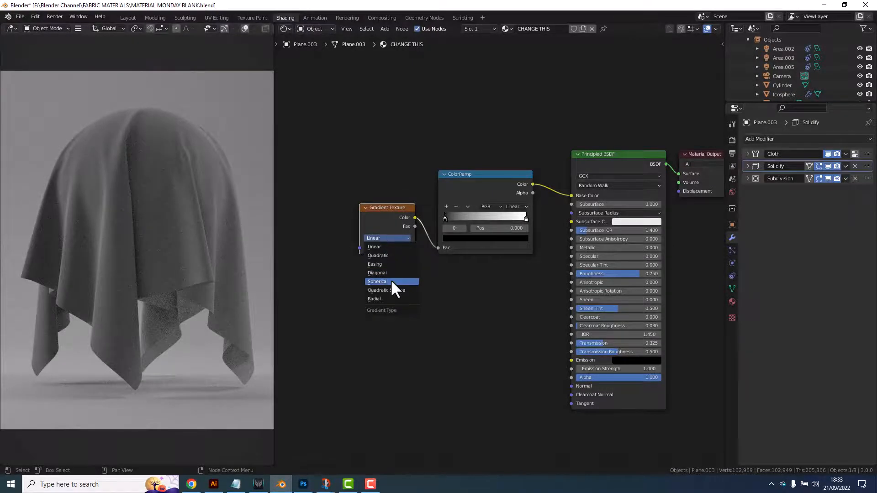
left_click(377, 281)
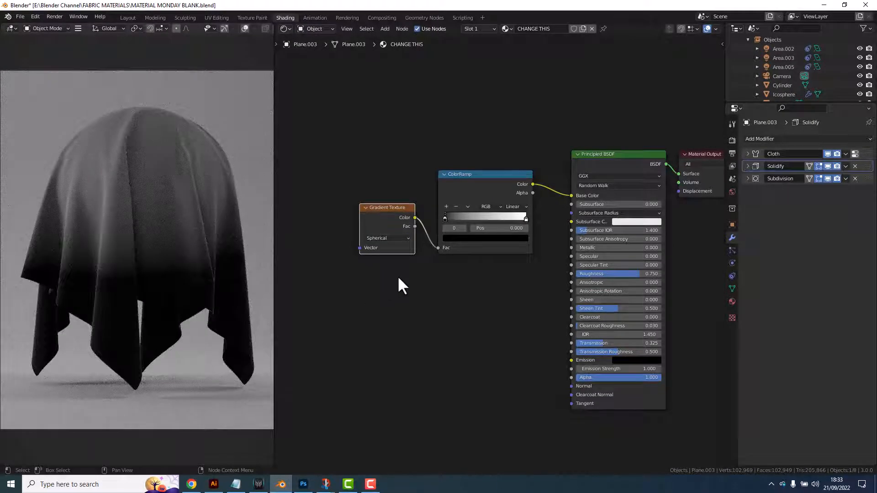
left_click(513, 207)
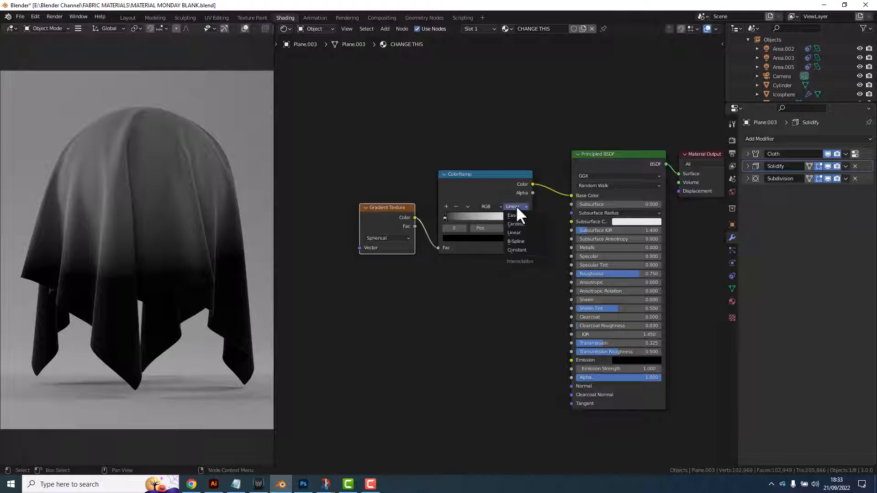
left_click(517, 250)
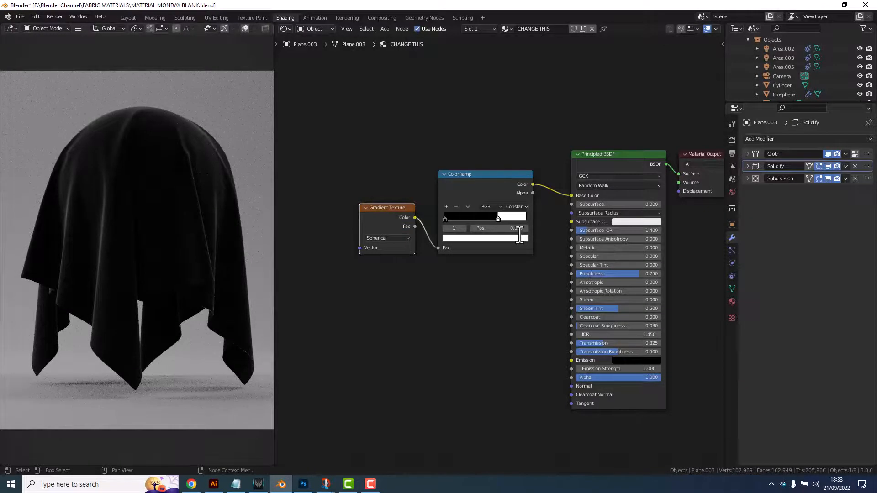
left_click_drag(509, 228, 504, 231)
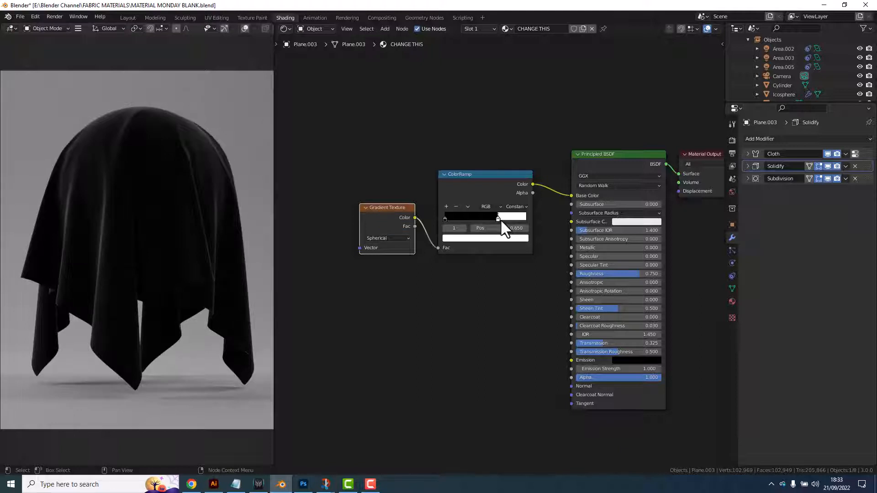
mouse_move(498, 222)
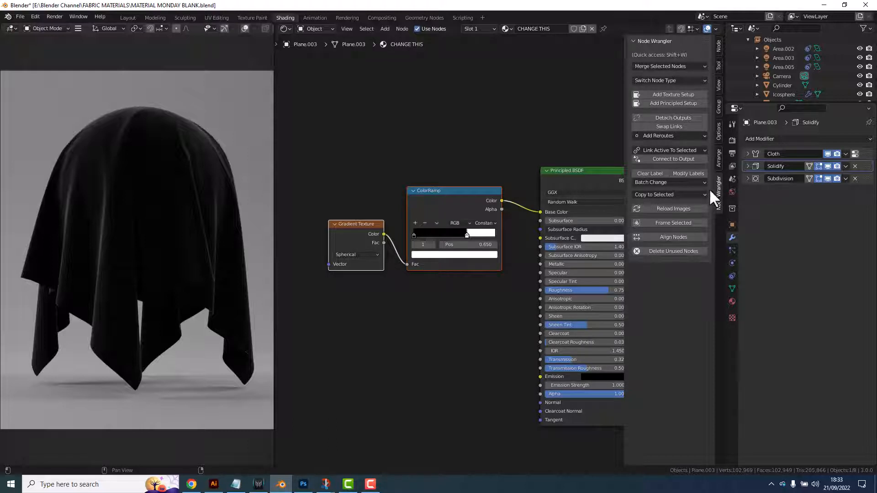
mouse_move(721, 201)
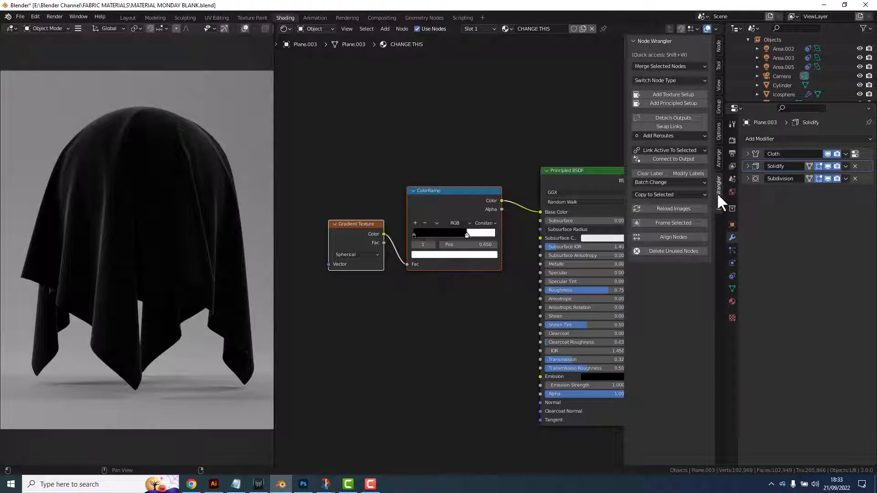
mouse_move(698, 204)
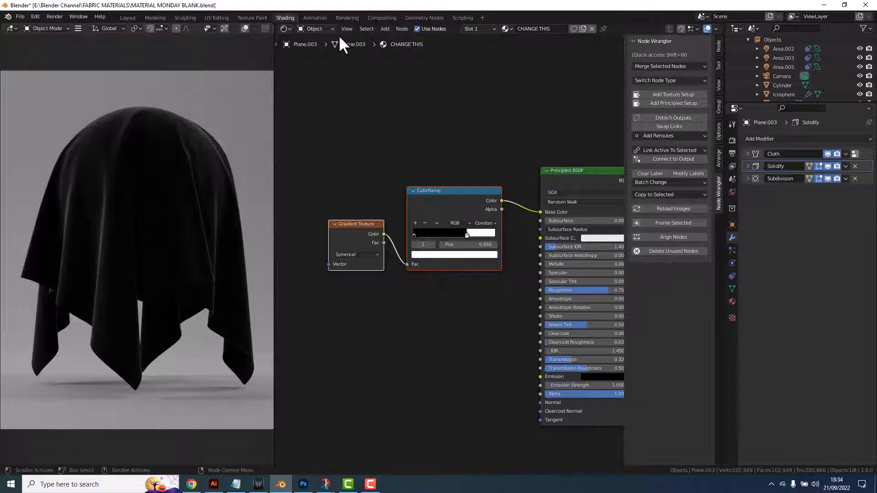
left_click(35, 16)
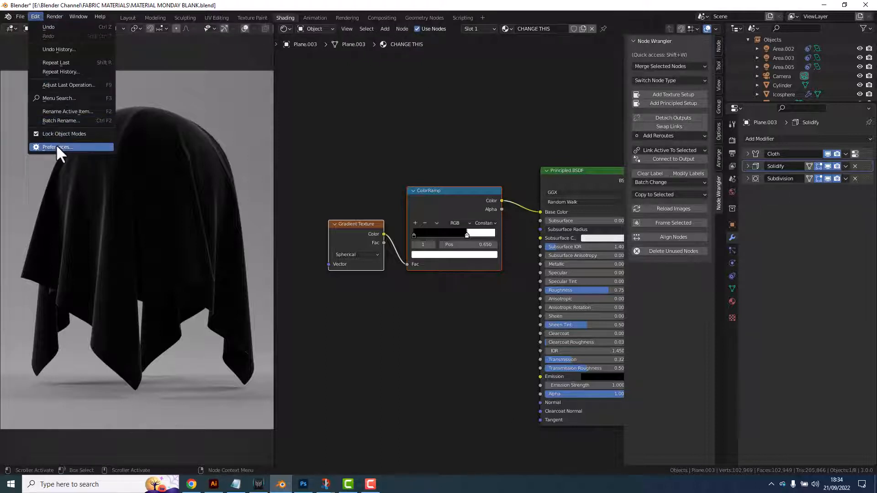
left_click(57, 146)
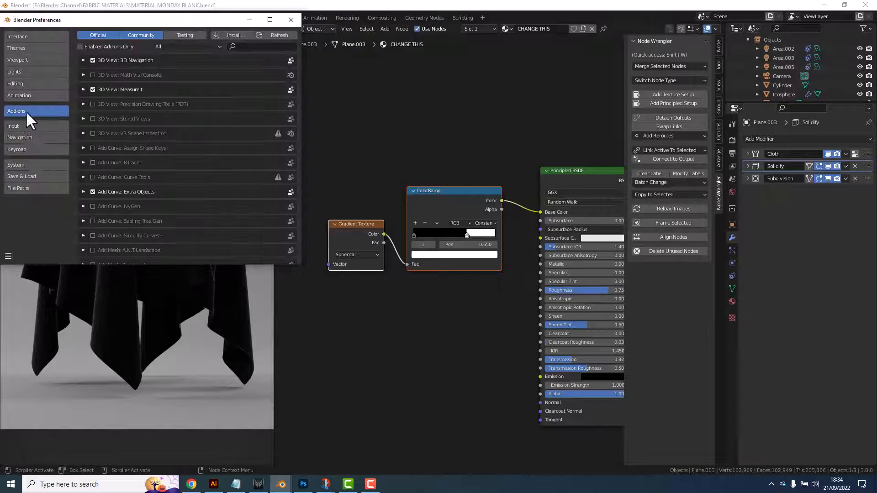
left_click(258, 46)
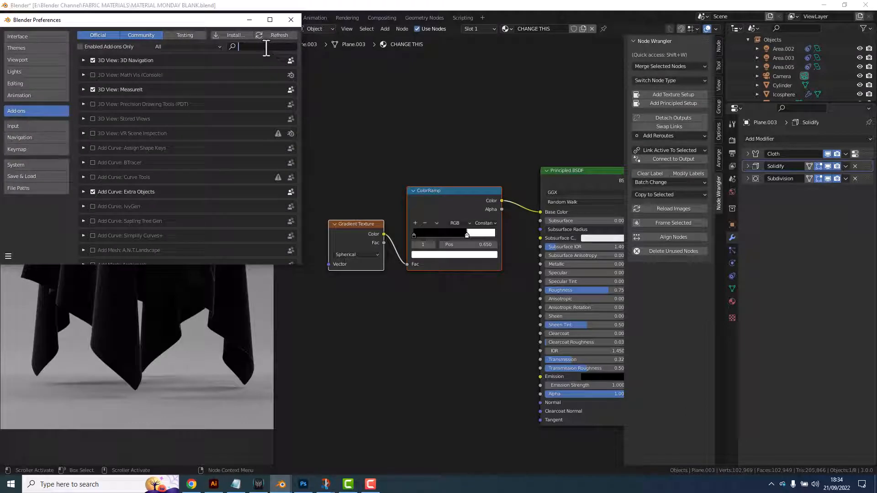
type("NIDE")
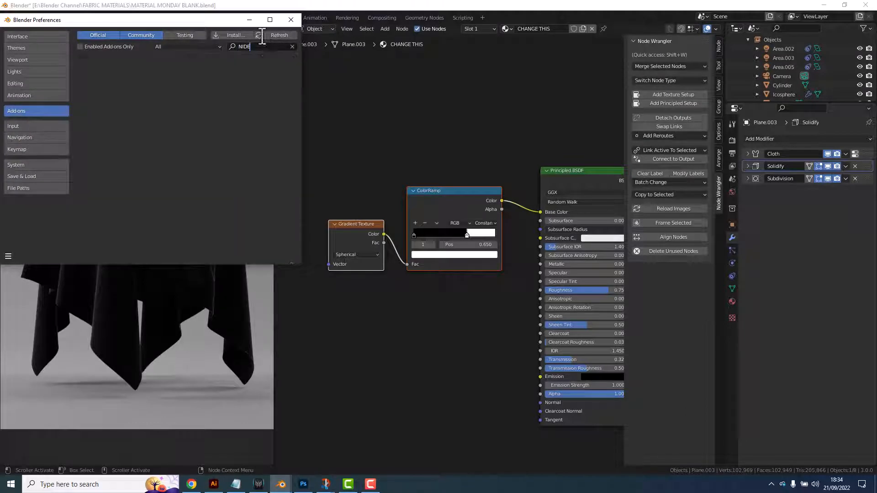
type("NODE")
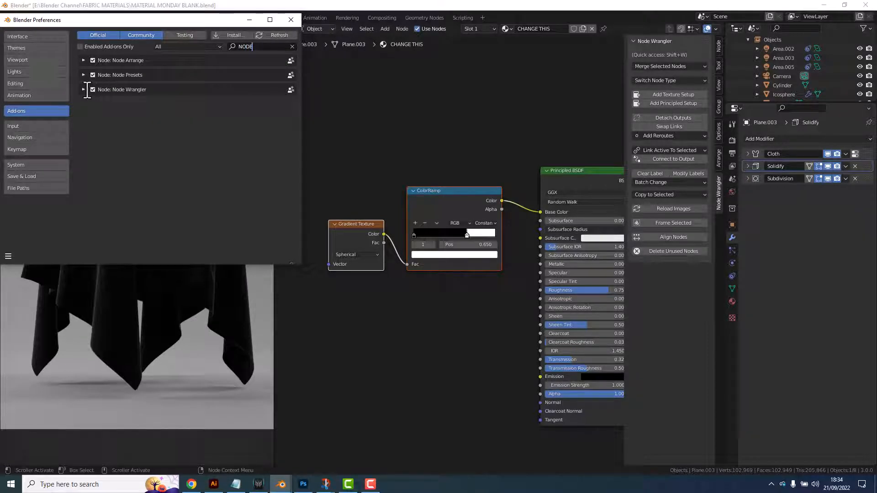
left_click(290, 20)
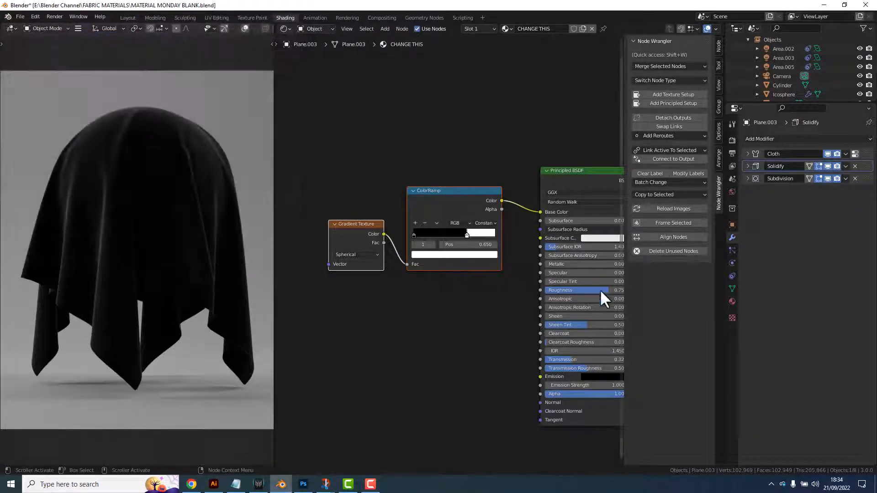
mouse_move(667, 227)
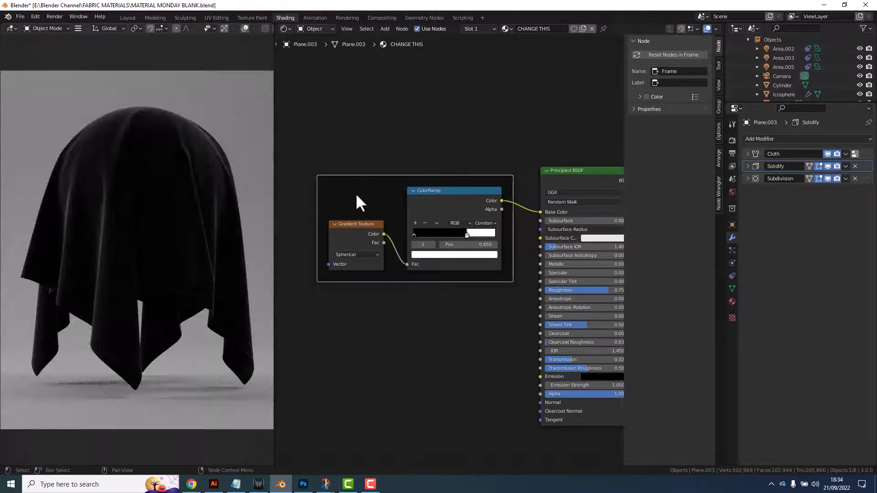
Label the frame around the gradient and ColorRamp nodes 'POLKA DOT'
left_click(679, 82)
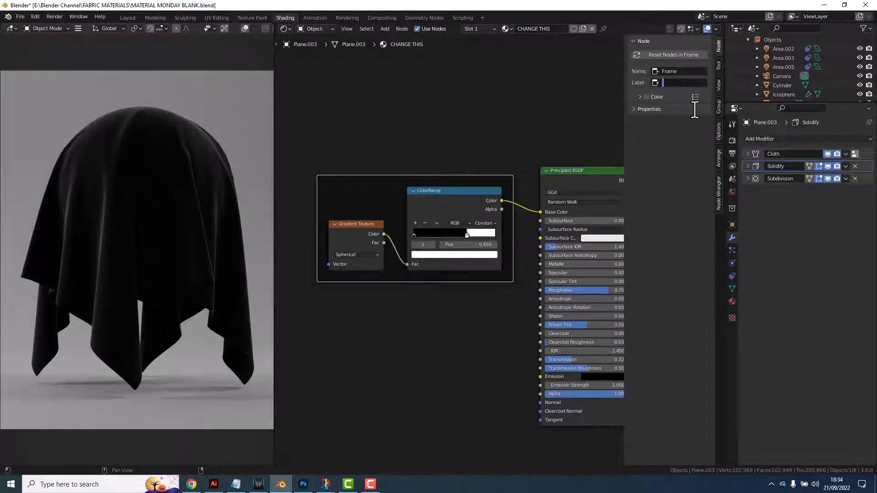
type("POLKA DOT")
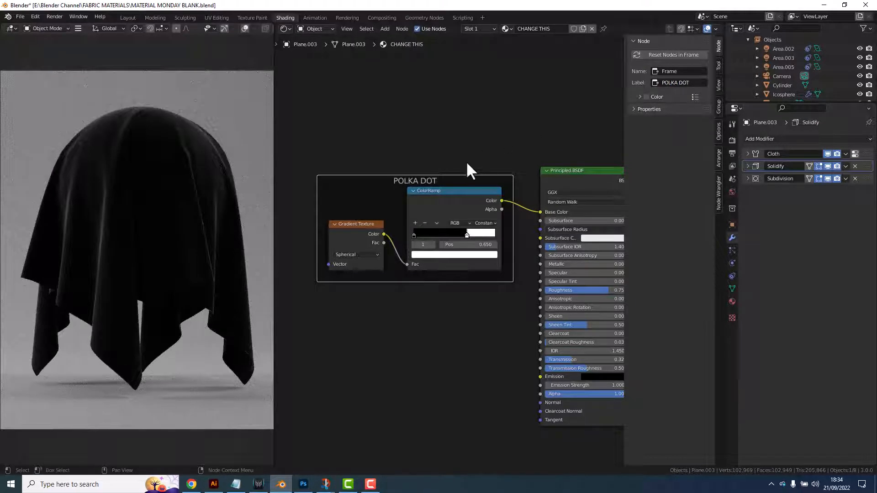
left_click(678, 82)
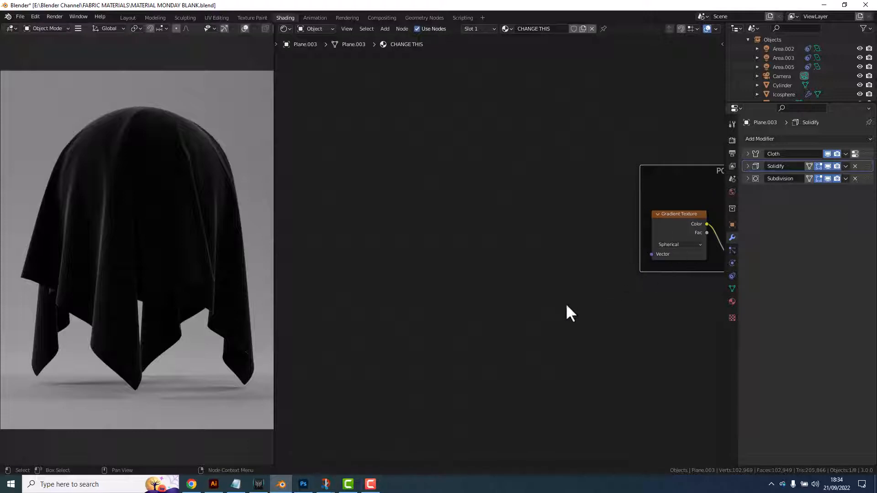
mouse_move(545, 313)
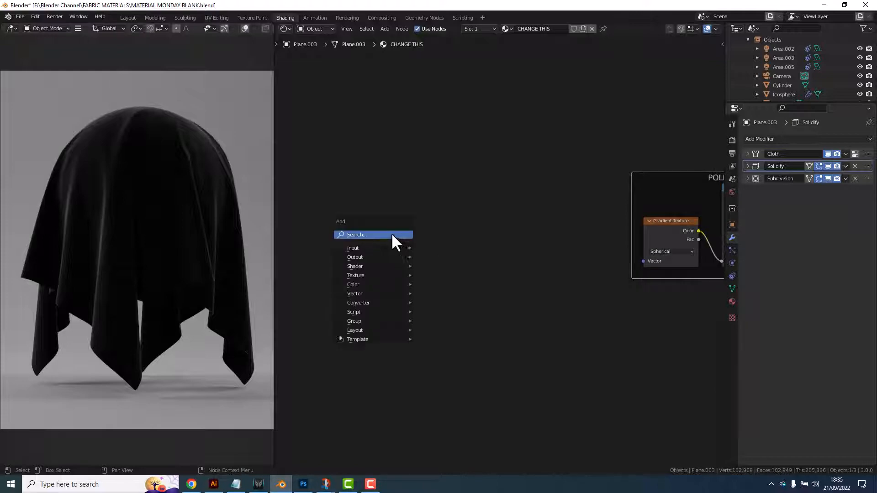
Add Texture Coordinate and Mapping nodes, wiring UV through Mapping into the Gradient Texture vector
type("TEXT")
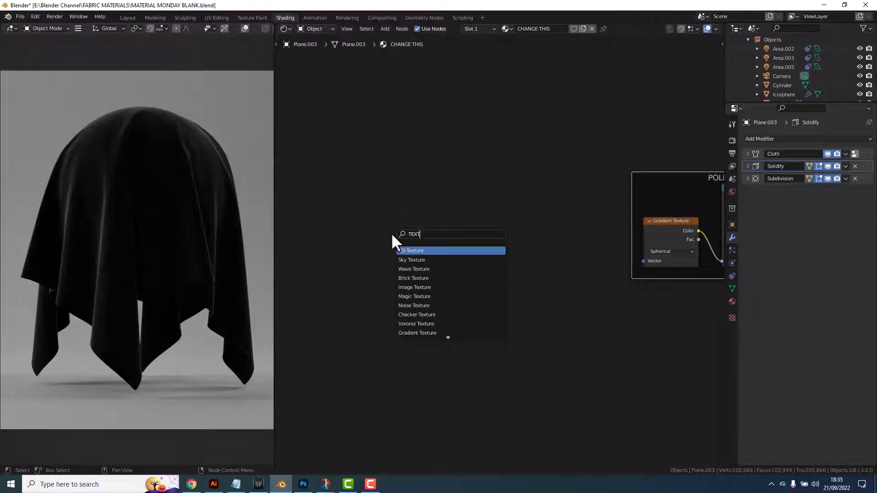
left_click(412, 250)
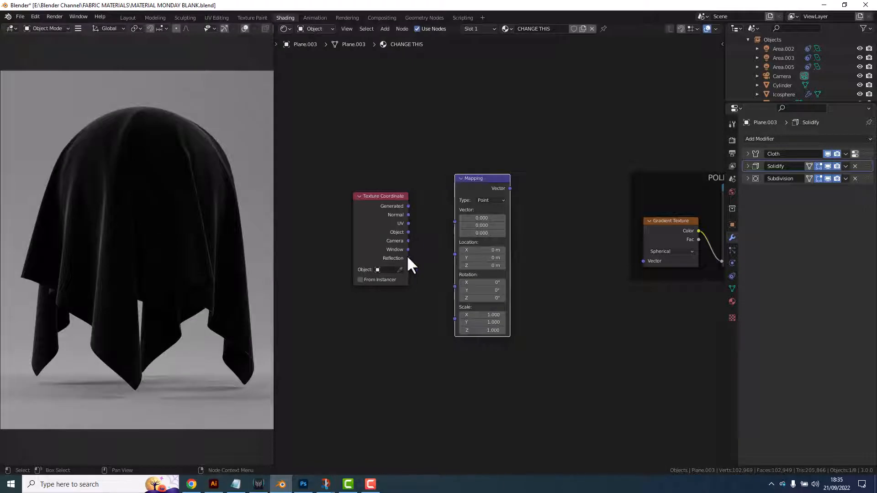
left_click_drag(408, 224, 454, 225)
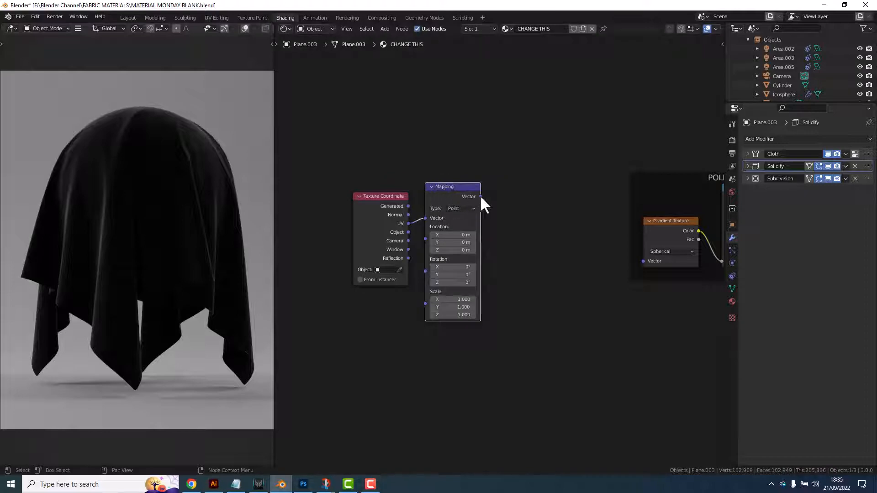
left_click_drag(479, 197, 646, 261)
type("200.000")
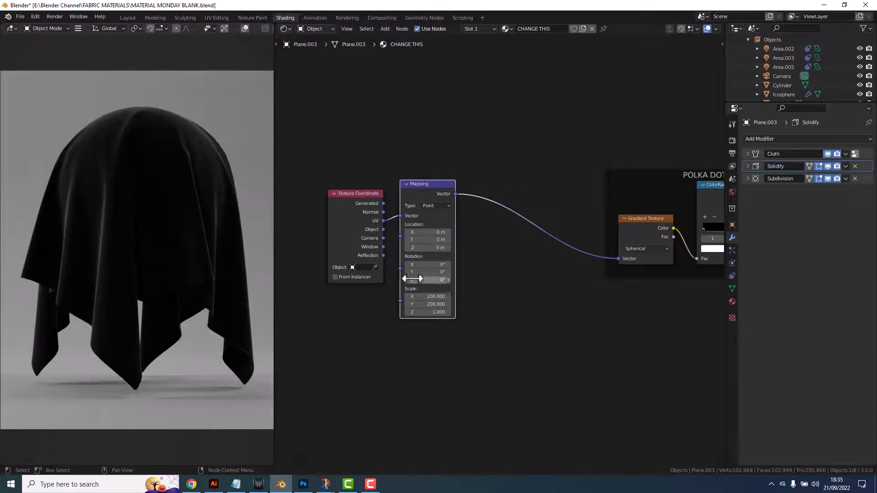
scroll("down", 3)
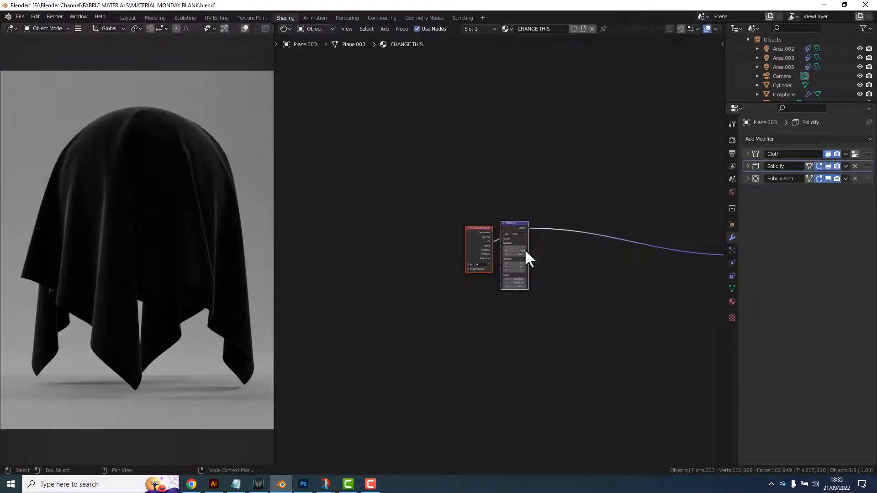
Frame the Texture Coordinate and Mapping nodes with Node Wrangler and label the frame 'SCALE'
left_click_drag(529, 257, 571, 282)
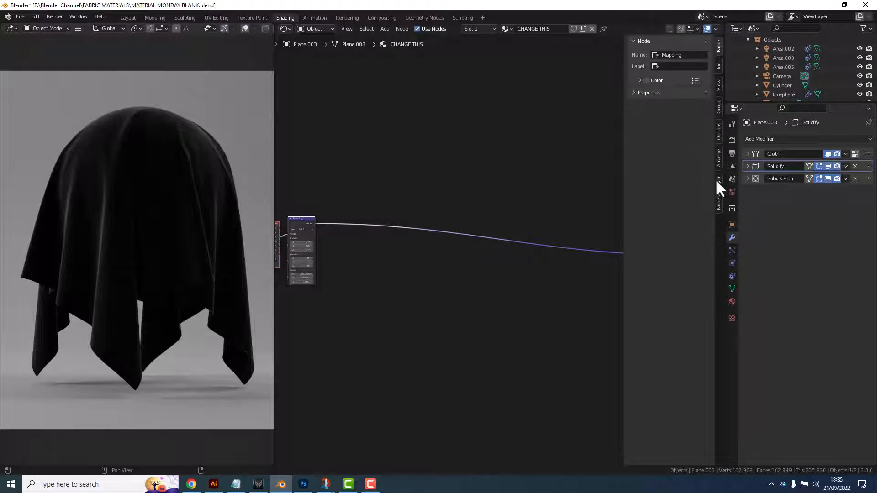
left_click(718, 186)
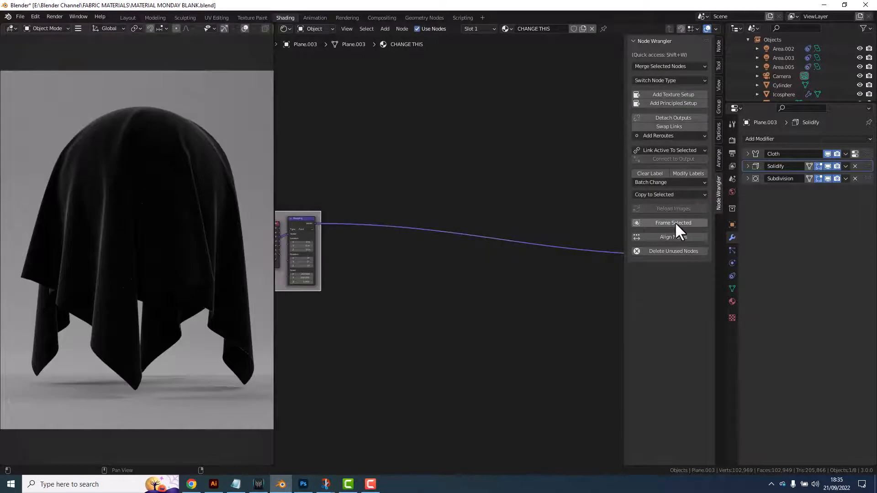
left_click(674, 223)
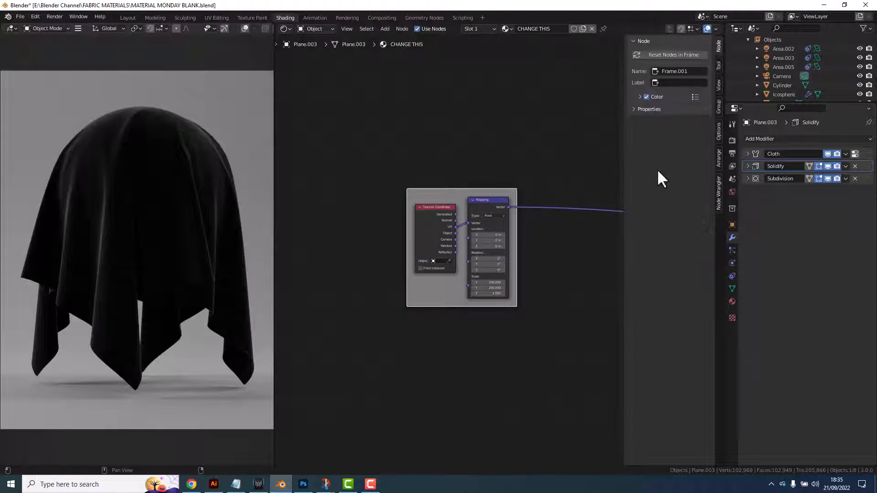
left_click(679, 83)
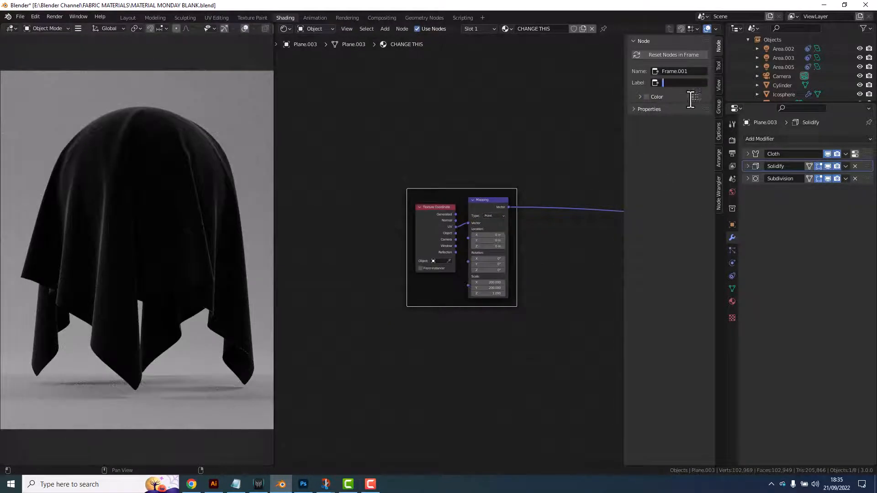
type("SCALE")
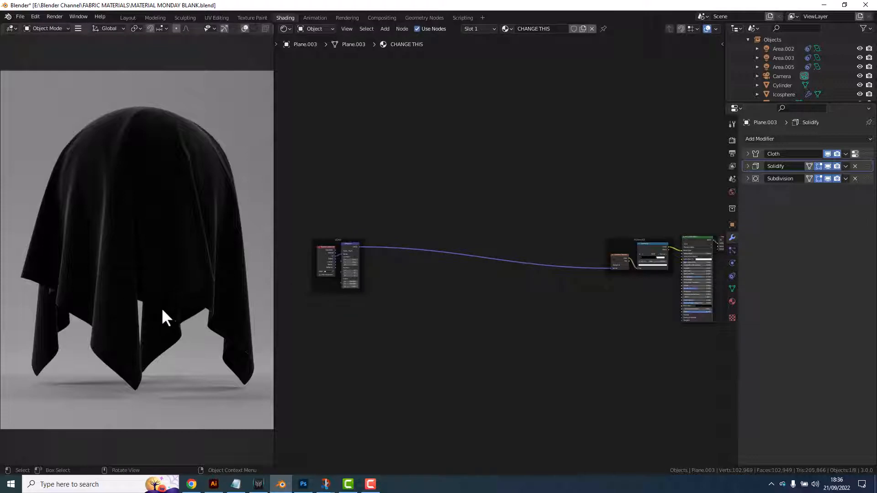
Add unconnected Separate XYZ and Combine XYZ nodes in an empty area of the tree
left_click_drag(165, 318, 414, 315)
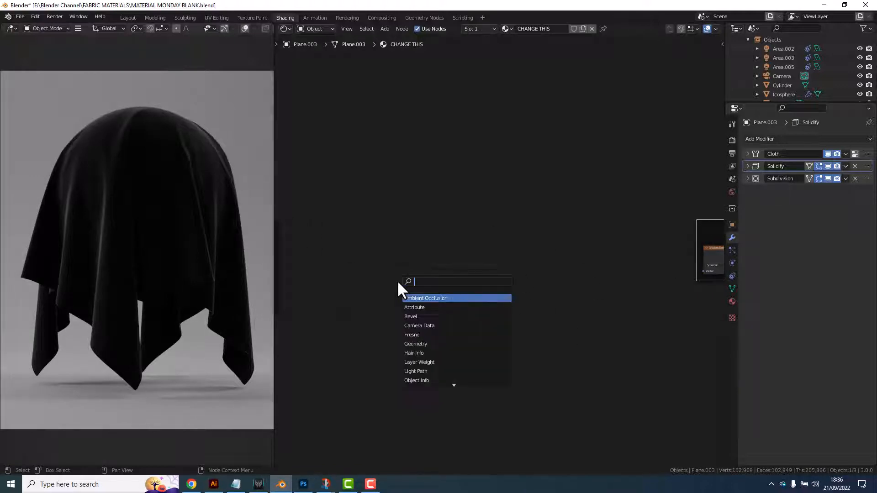
type("SEP")
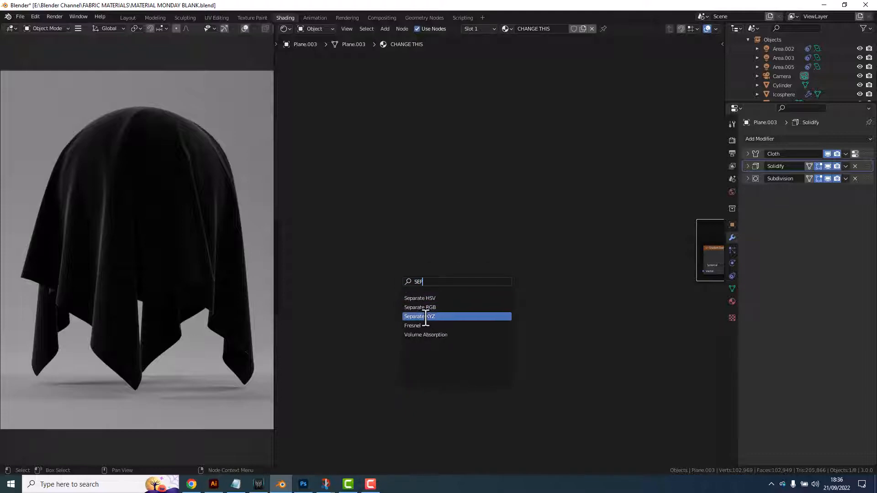
left_click(457, 317)
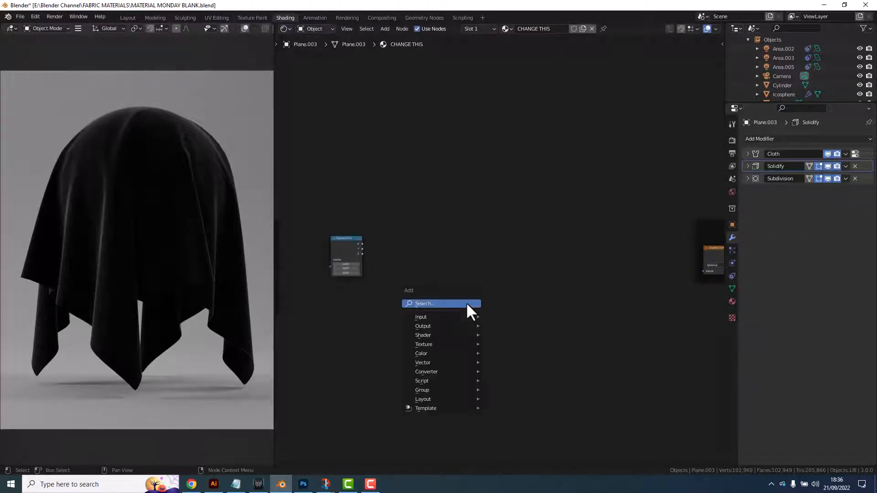
type("COM")
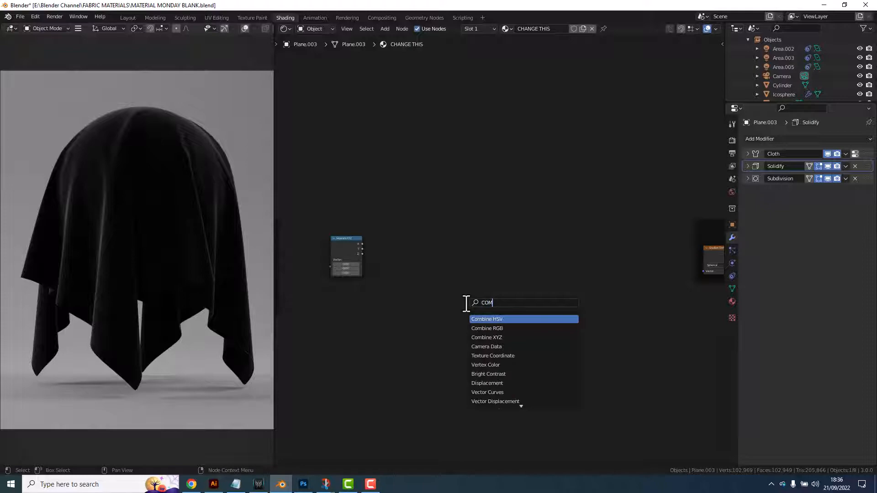
left_click(486, 337)
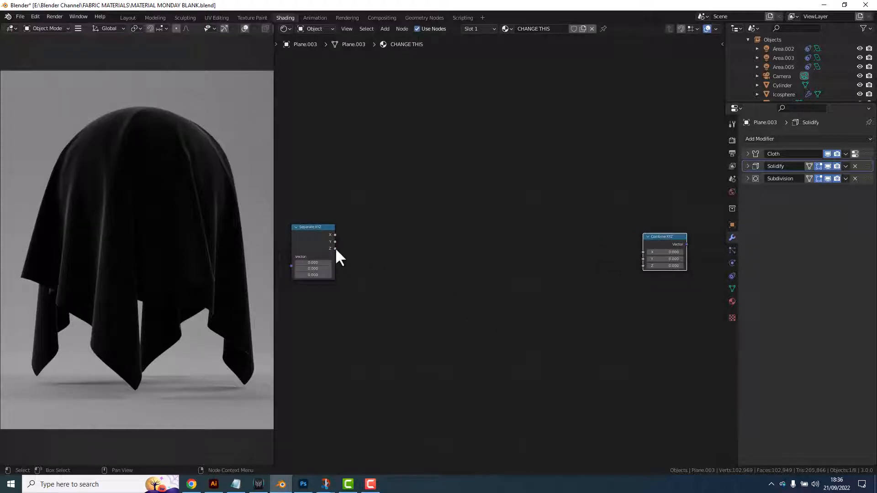
Link Separate XYZ Z to Combine XYZ Z, then add Math Add nodes in two rows
left_click_drag(336, 248, 644, 266)
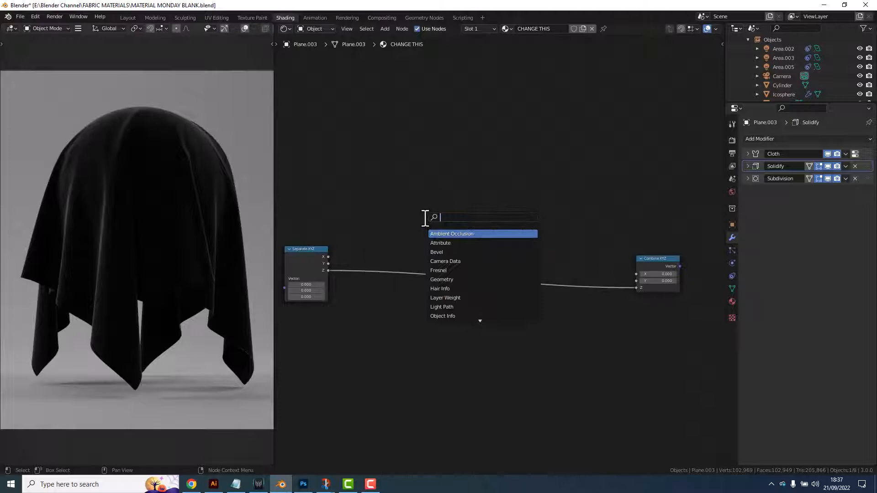
type("MAT")
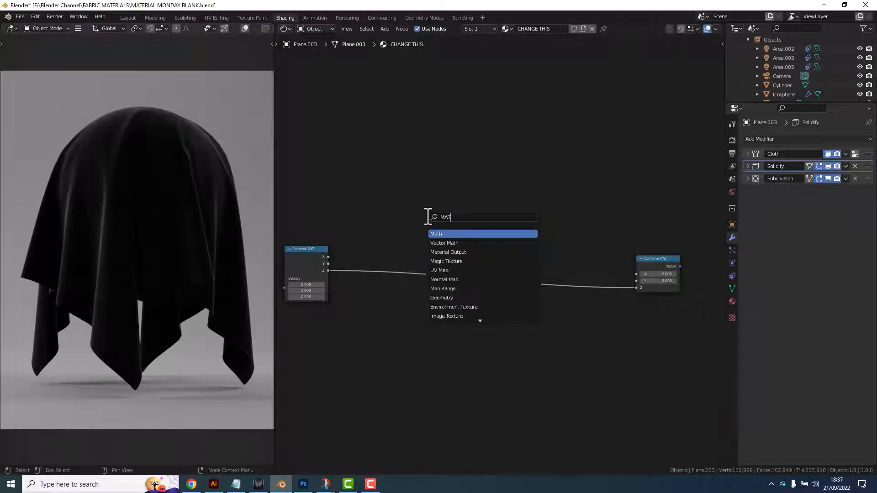
left_click(436, 234)
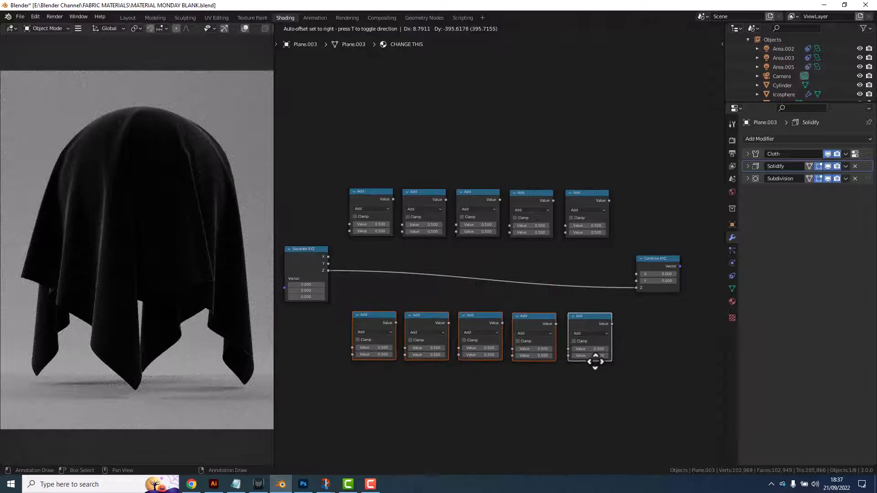
left_click_drag(591, 361, 591, 356)
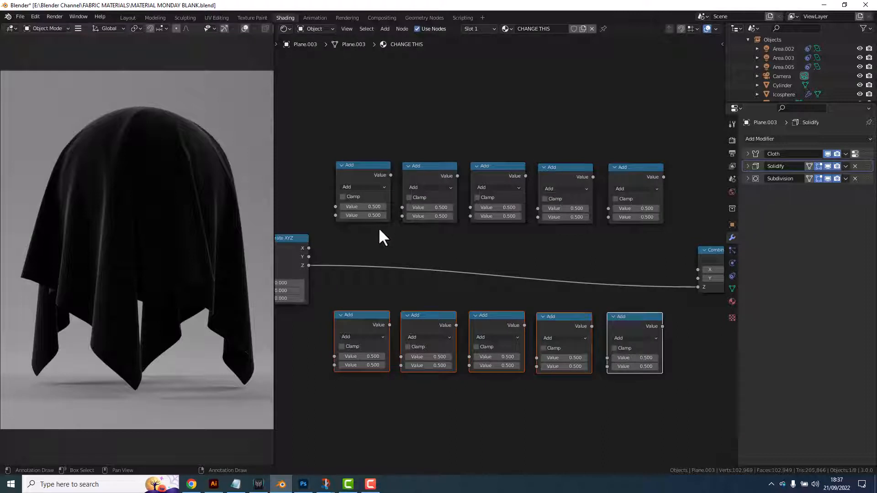
mouse_move(311, 256)
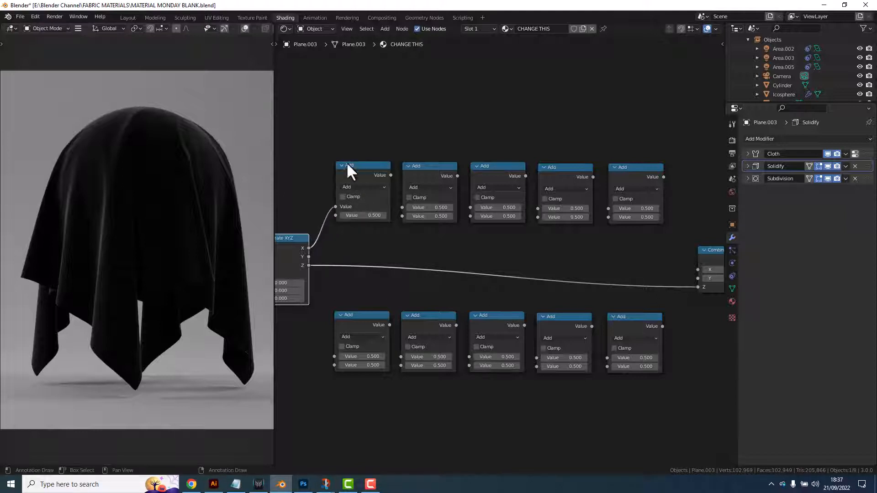
mouse_move(387, 200)
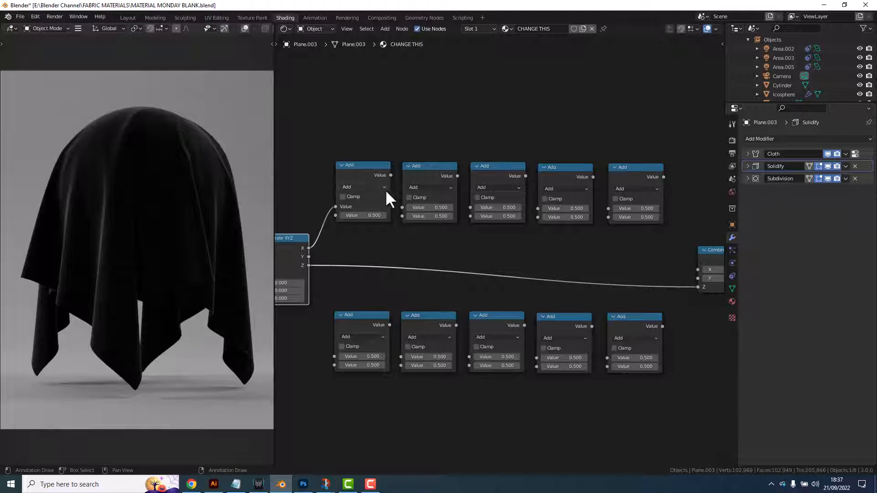
Link the first Add node onward and set the next two nodes to Absolute and Modulo
left_click_drag(391, 175, 401, 213)
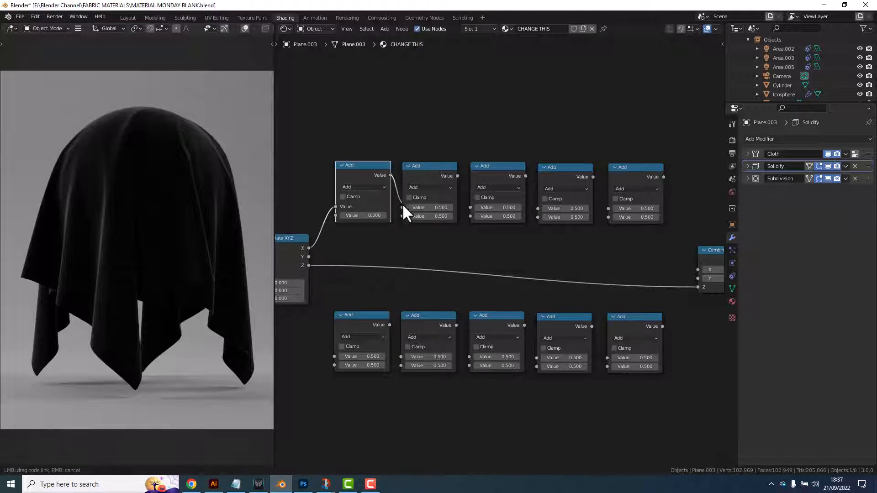
left_click(430, 188)
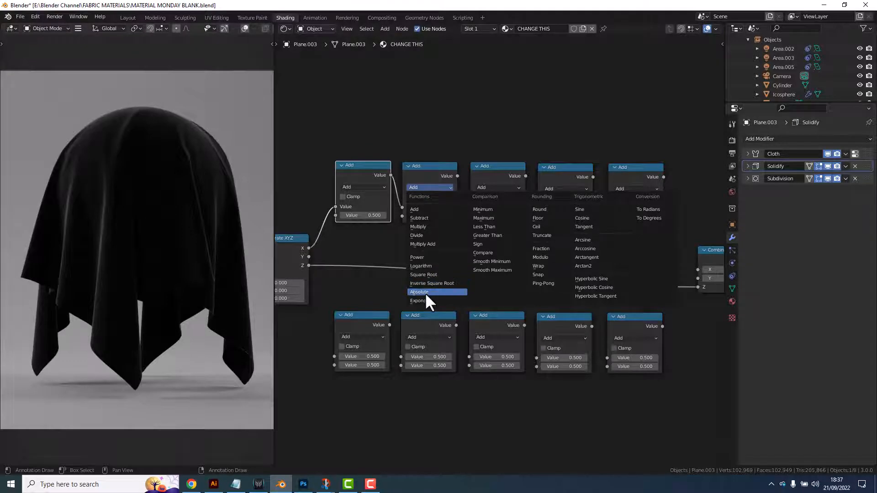
left_click(419, 292)
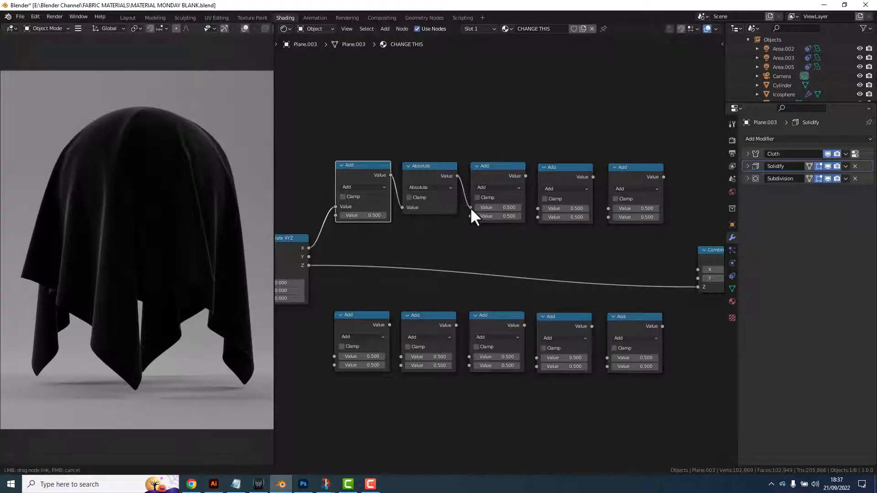
left_click(498, 188)
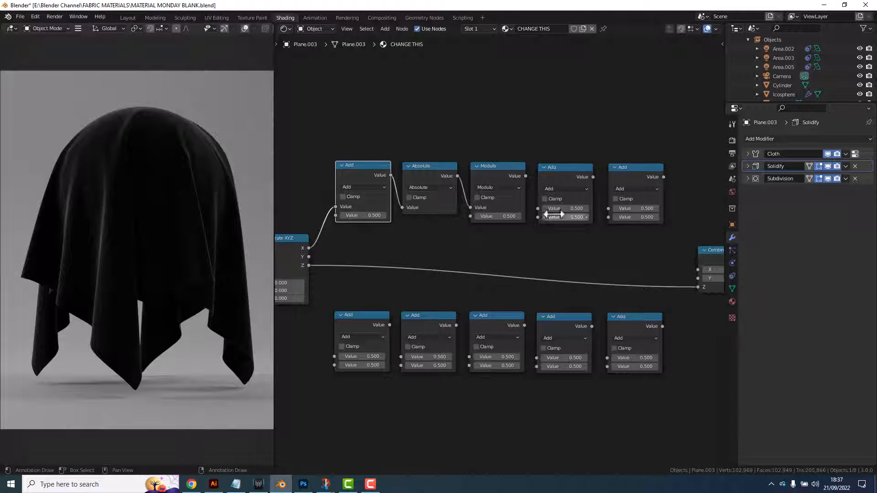
Link the Modulo node onward and set the fourth and fifth nodes to Subtract and Absolute
left_click_drag(362, 165, 369, 185)
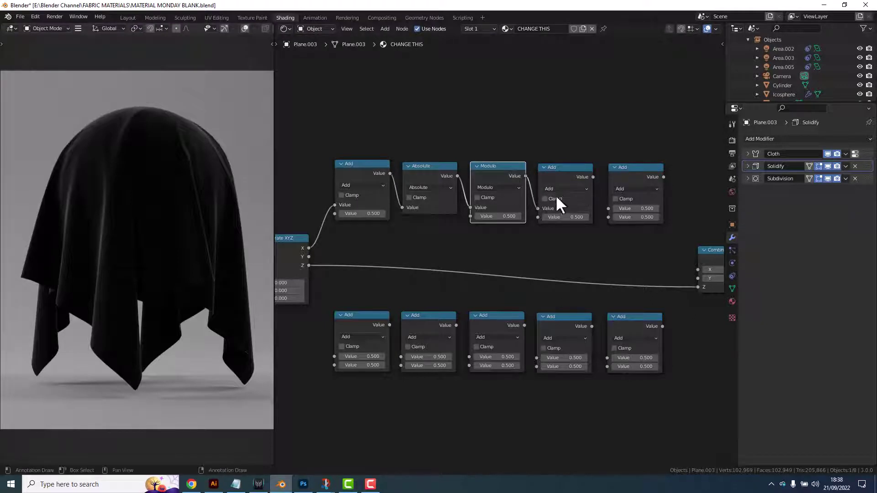
left_click(565, 189)
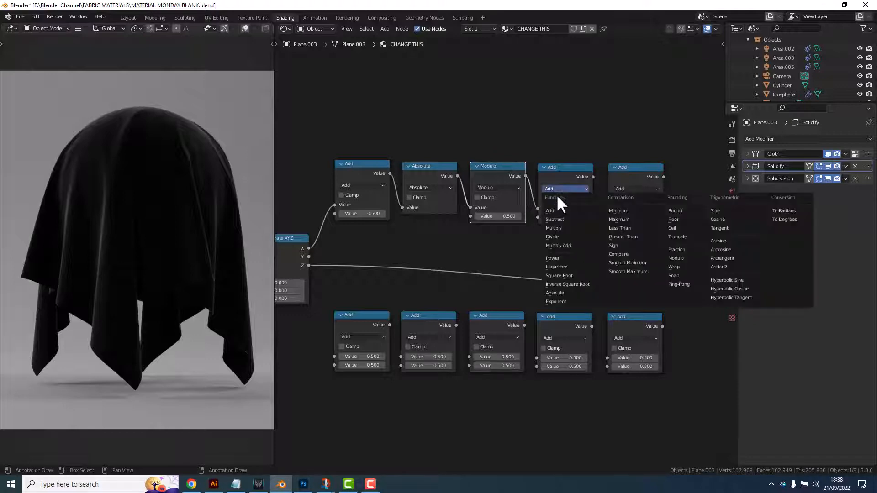
left_click(555, 219)
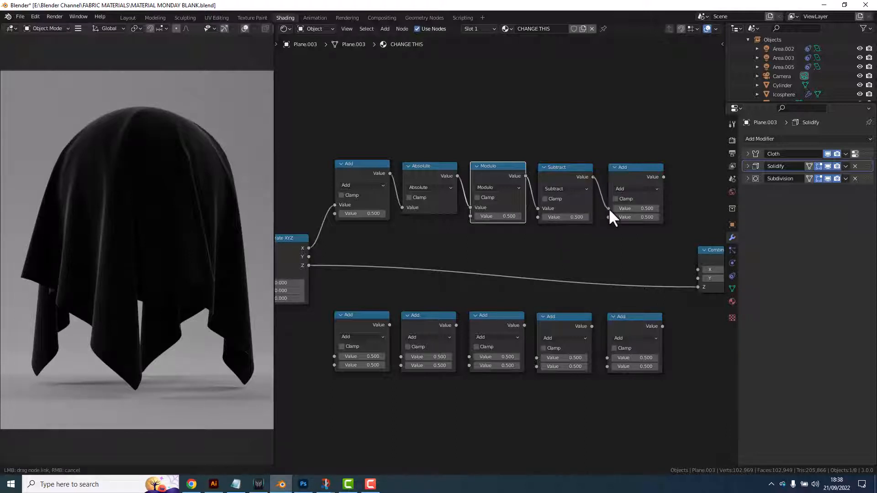
left_click(636, 188)
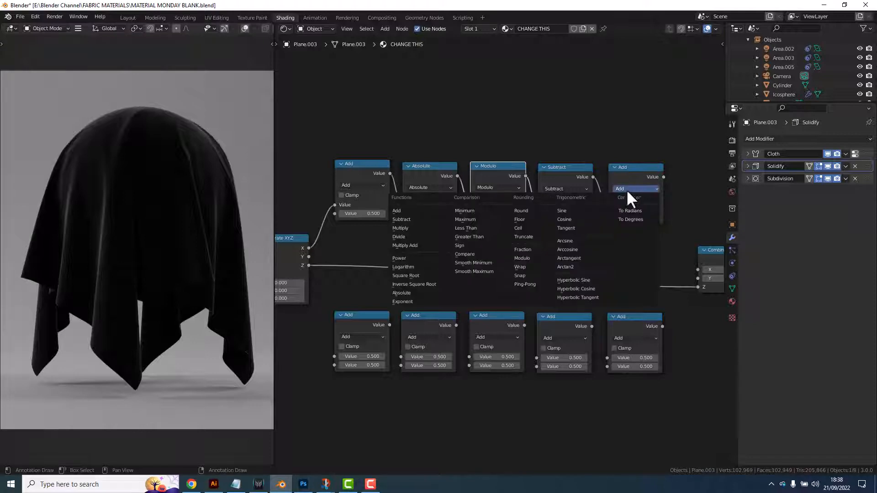
mouse_move(407, 300)
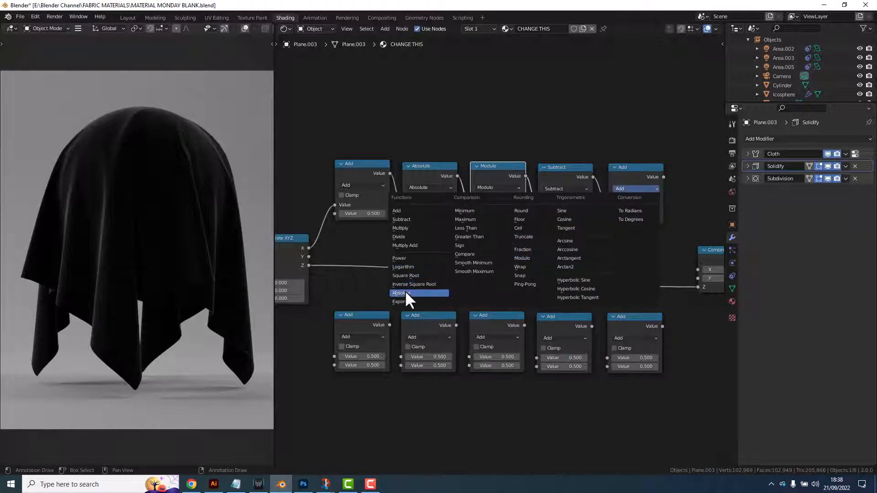
left_click(401, 293)
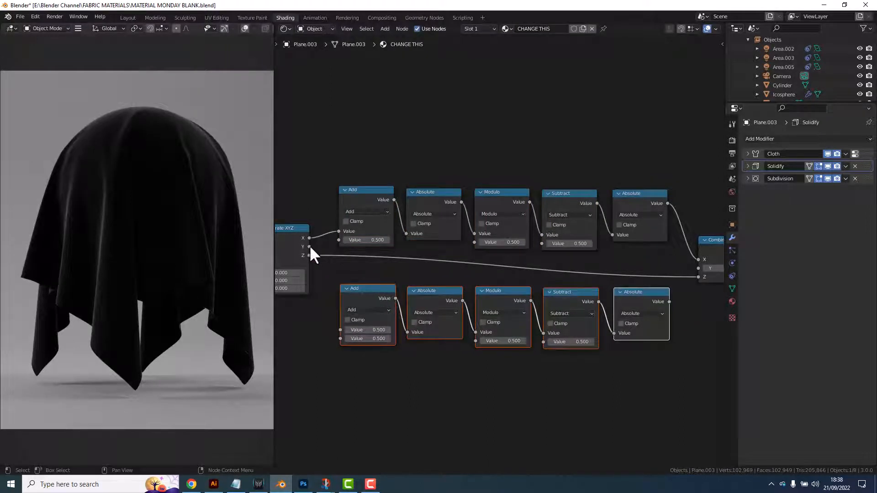
Connect Separate XYZ's Y output into the first node of the lower Math chain
left_click_drag(311, 256, 342, 339)
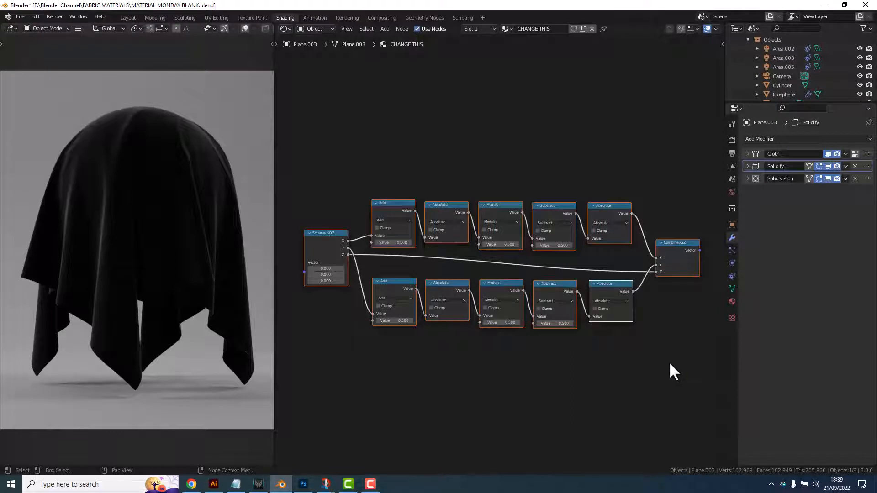
Frame the two Math chains and Separate XYZ, label the frame TILING, and nudge it over
key("N")
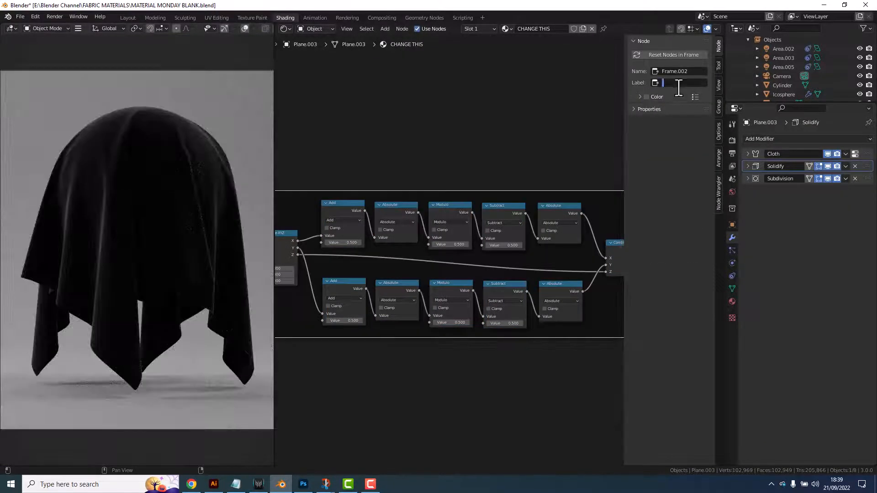
type("TILING")
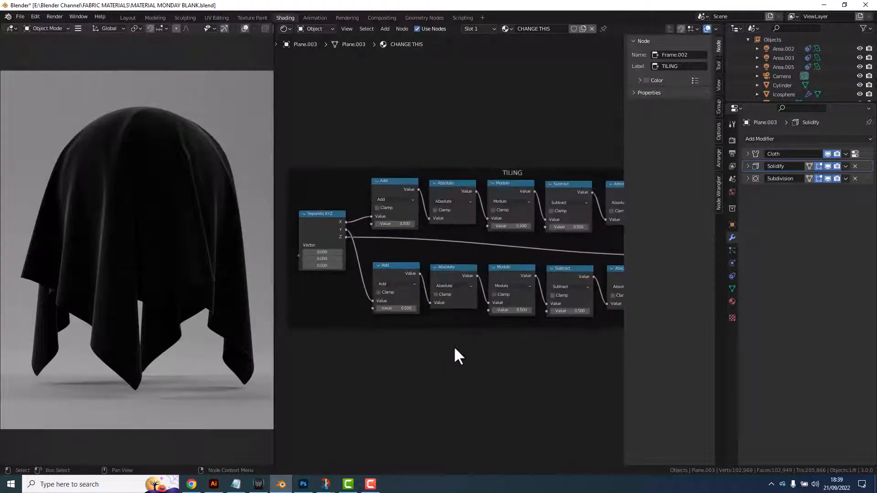
left_click_drag(459, 356, 419, 361)
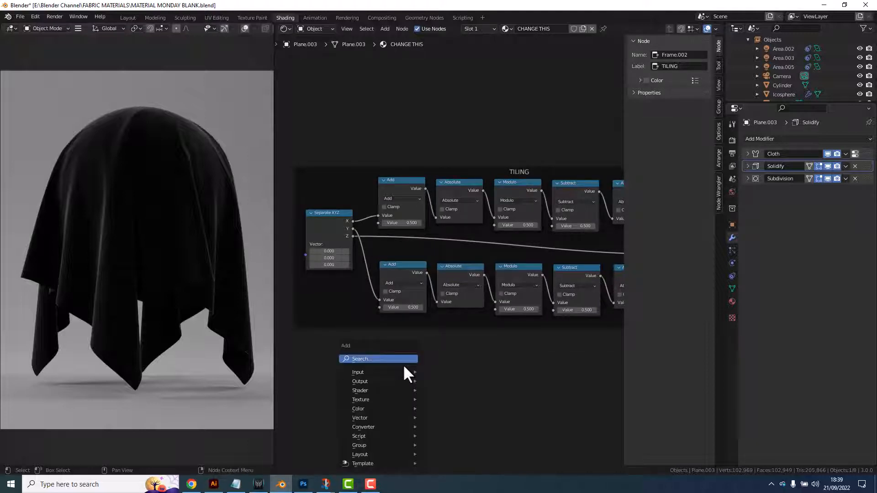
mouse_move(371, 365)
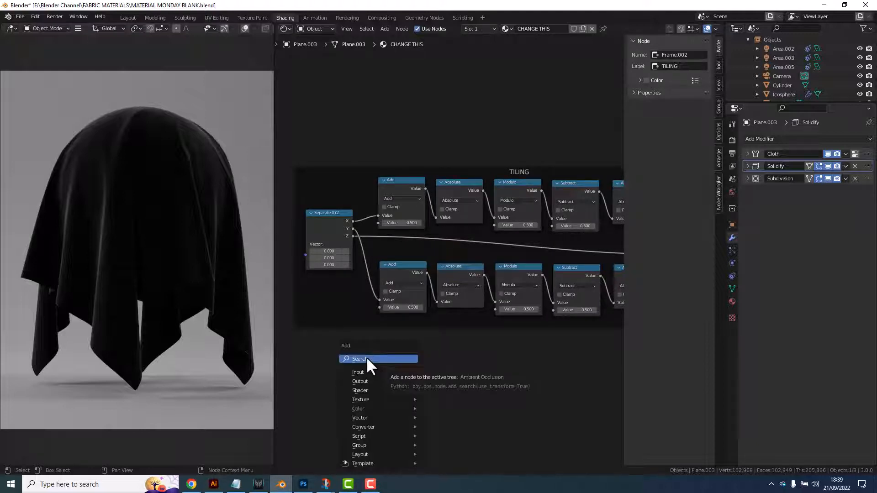
Add a Value node set to 2.000 and a Math node switched to Multiply beside it
type("VALU")
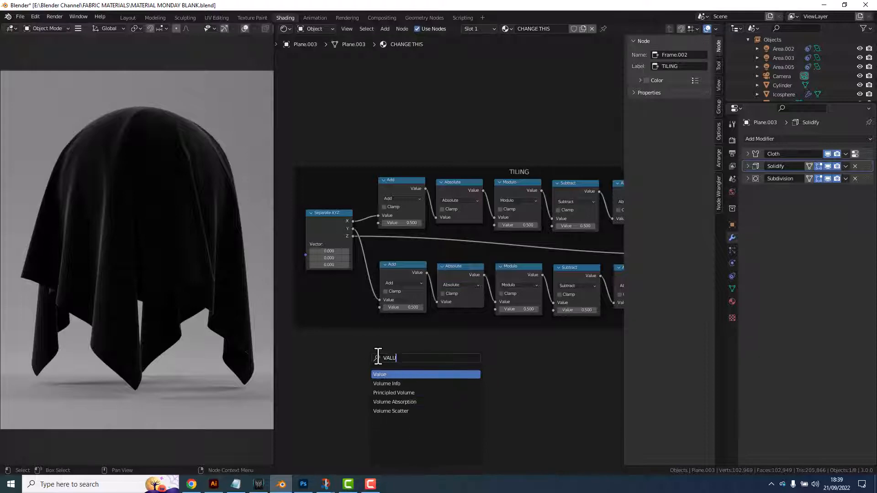
left_click(380, 374)
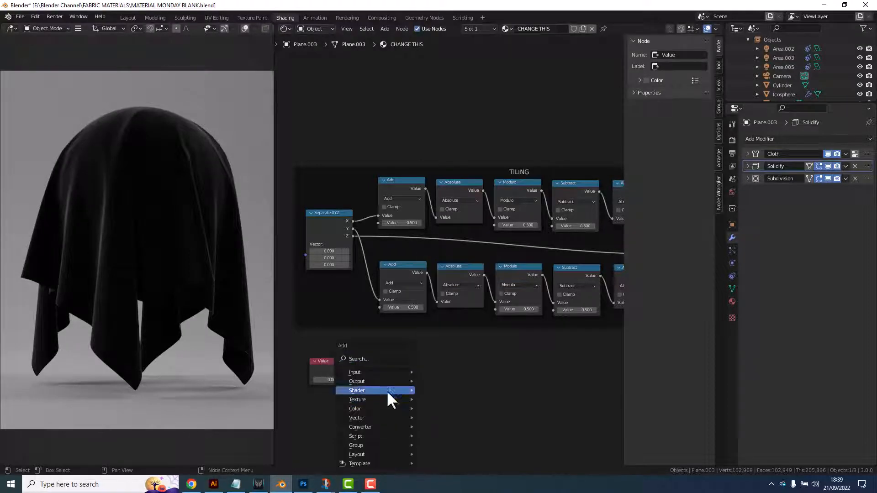
left_click(357, 390)
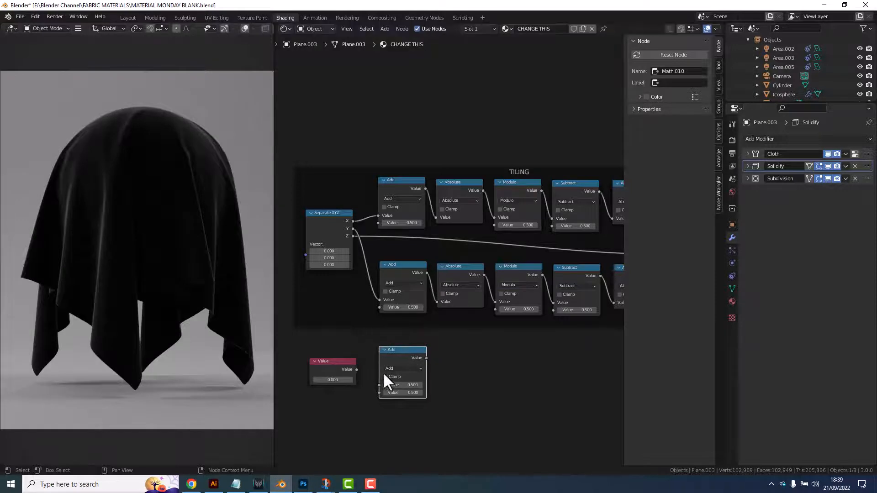
left_click(403, 368)
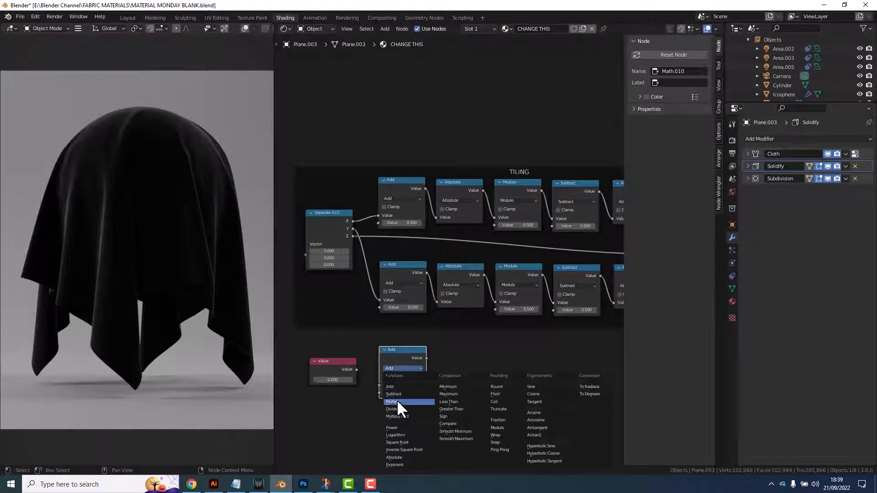
left_click(393, 402)
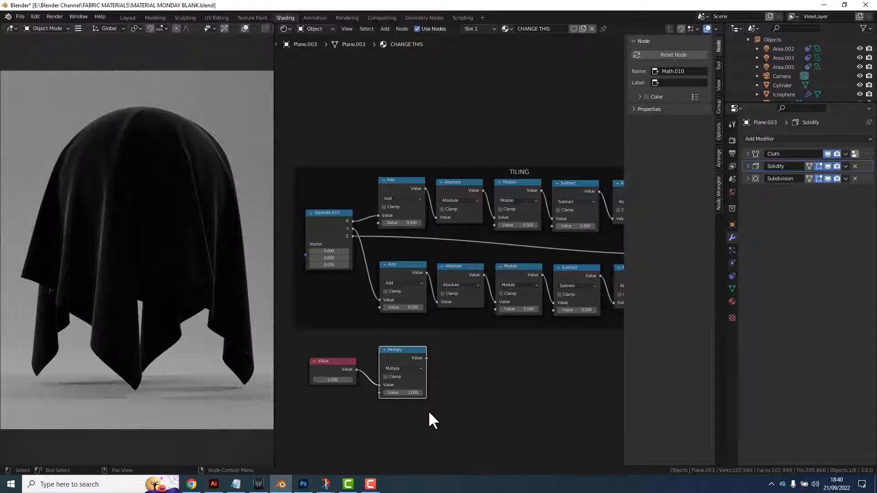
double_click(333, 380)
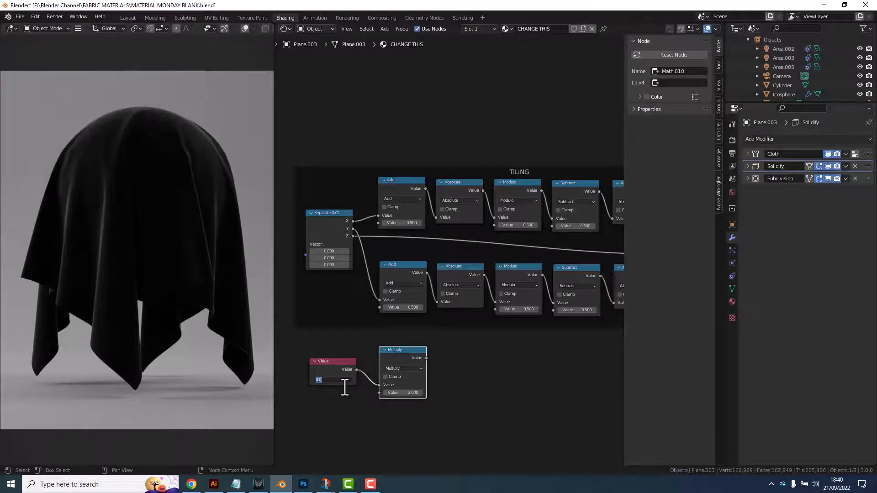
type("2.000")
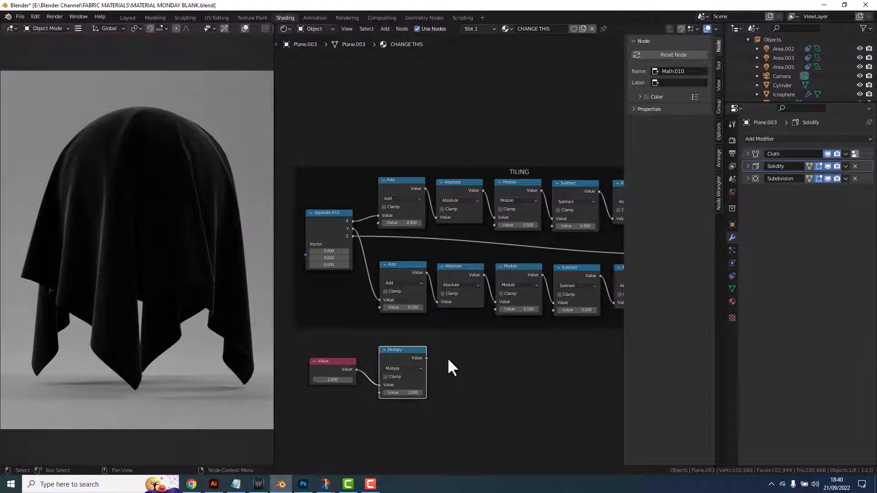
left_click(333, 361)
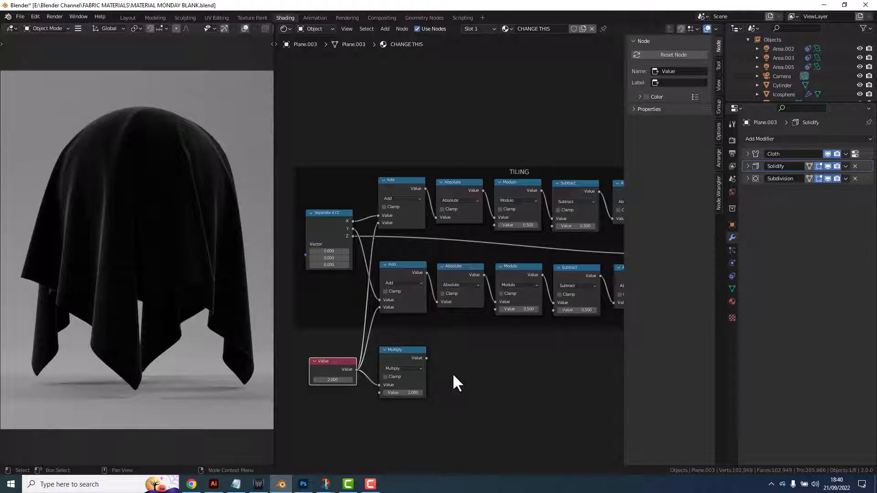
mouse_move(360, 377)
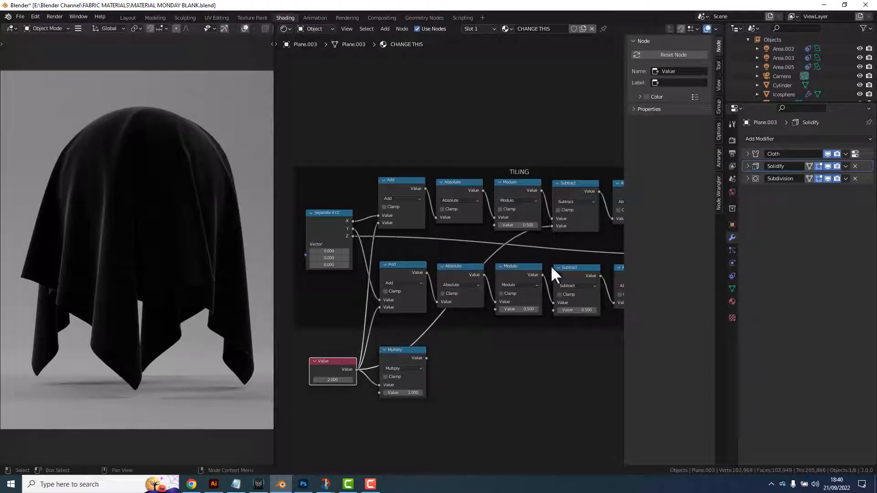
Link the Multiply output into the lower Modulo node's value socket
left_click_drag(426, 359, 546, 344)
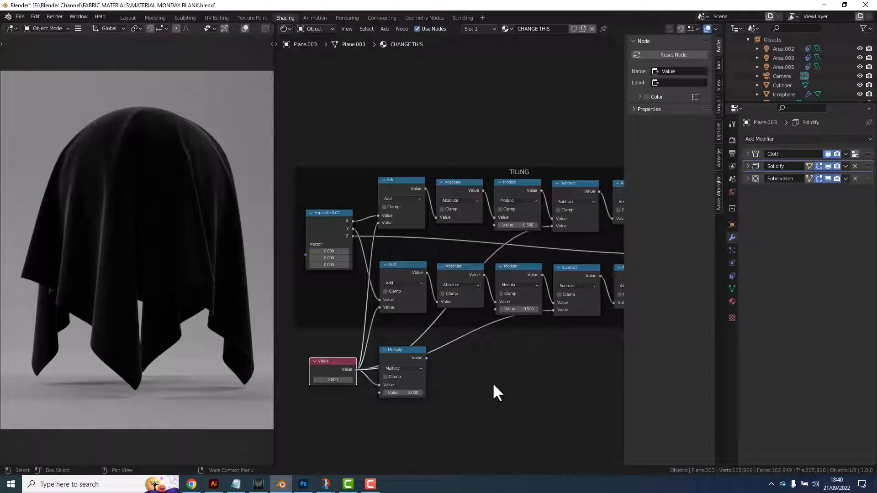
mouse_move(468, 400)
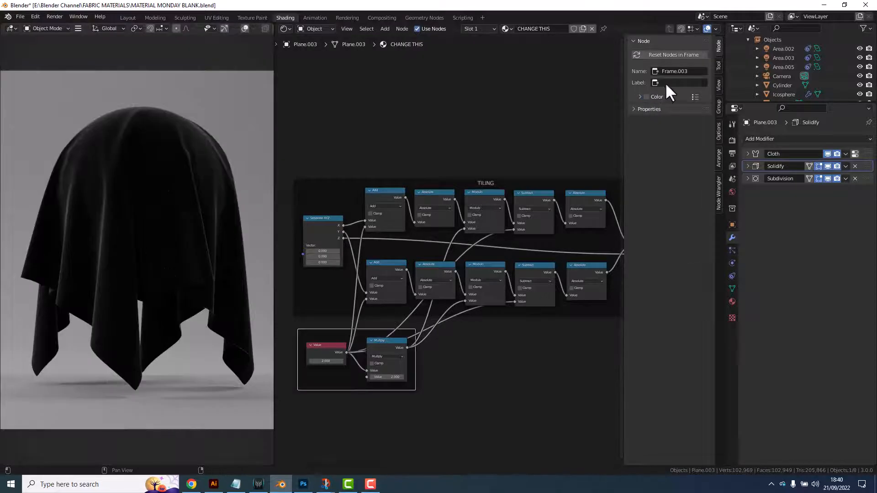
Label the frame holding the Value and Multiply nodes SPACING
type("SPACING")
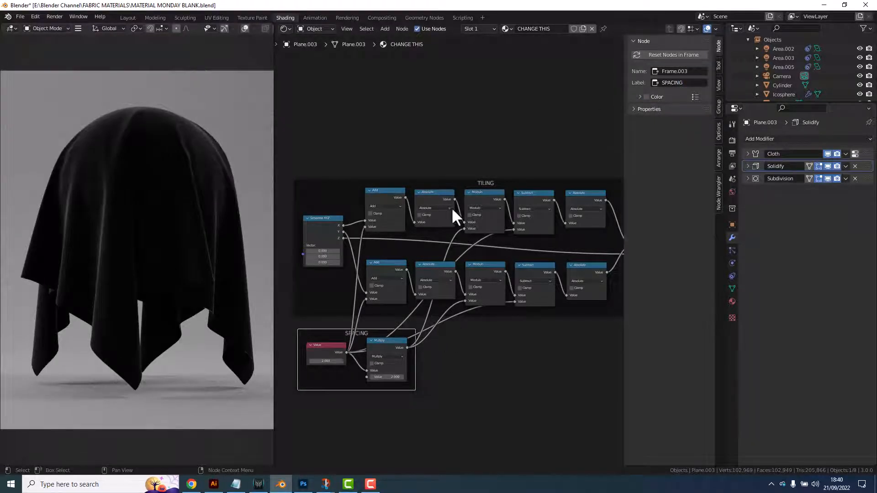
mouse_move(476, 373)
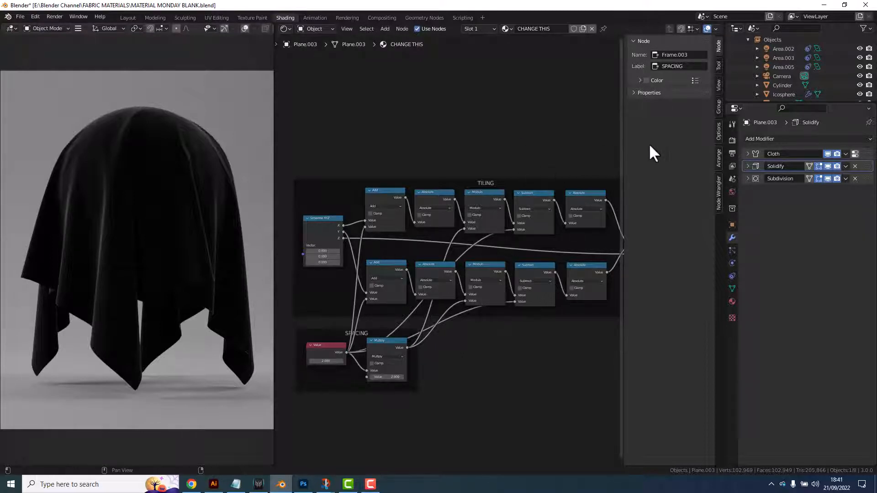
mouse_move(479, 187)
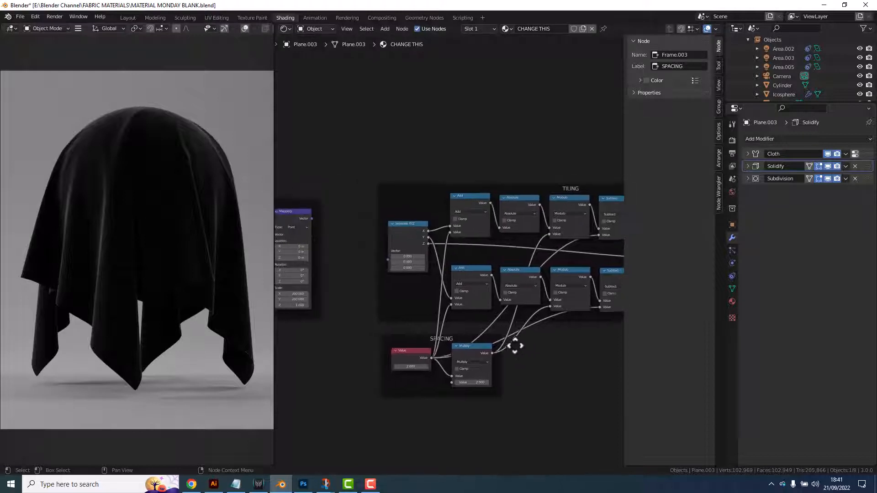
Link the Mapping Vector output into Separate XYZ and spread the TILING and SCALE frames apart
left_click(287, 212)
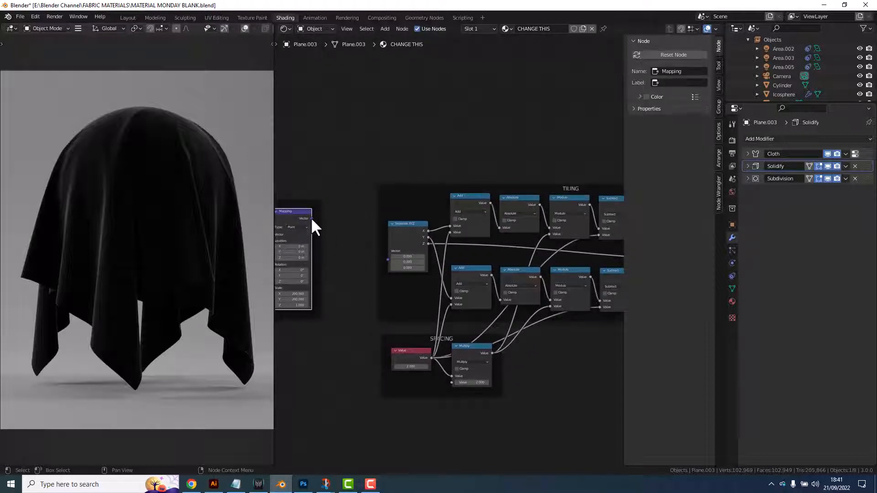
left_click_drag(312, 219, 389, 261)
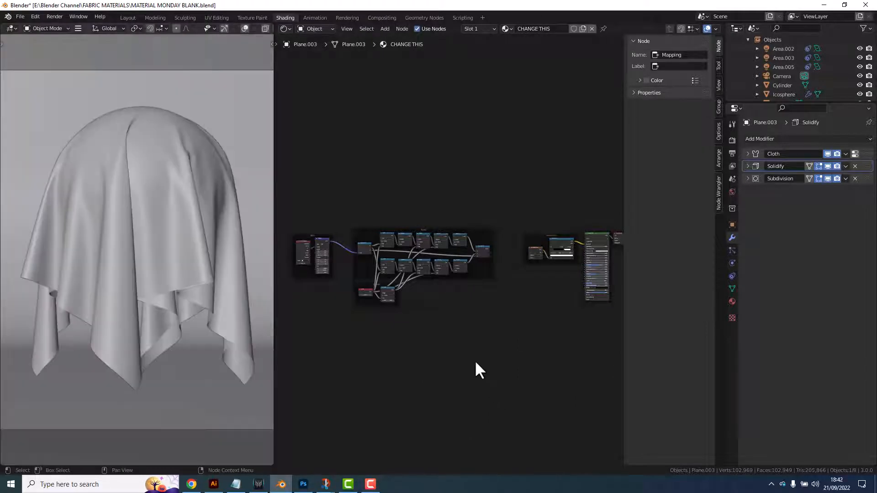
mouse_move(369, 222)
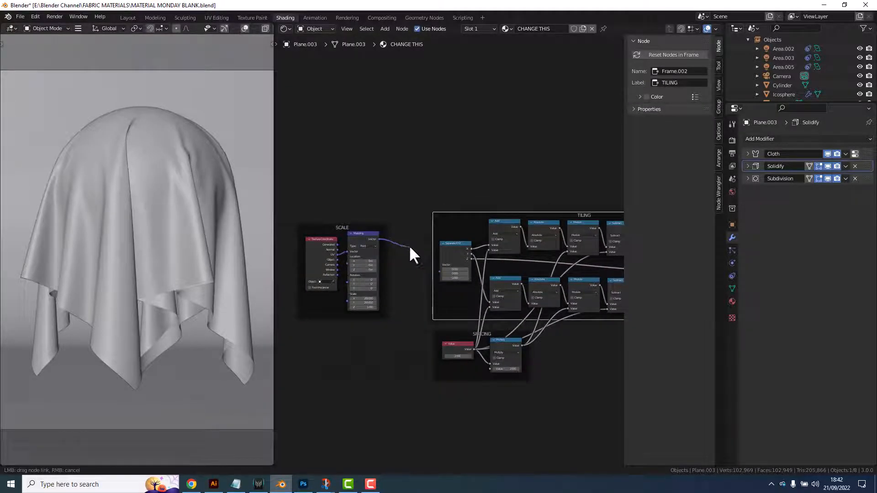
scroll("down", 3)
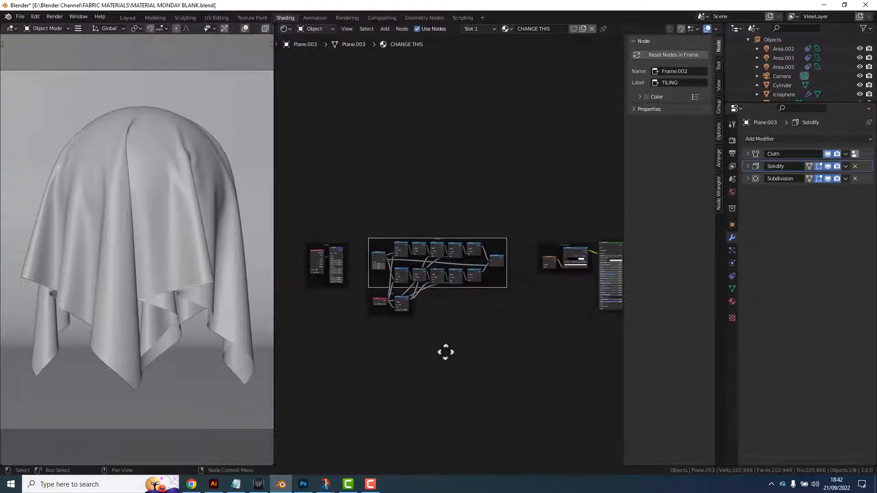
left_click_drag(438, 263, 478, 273)
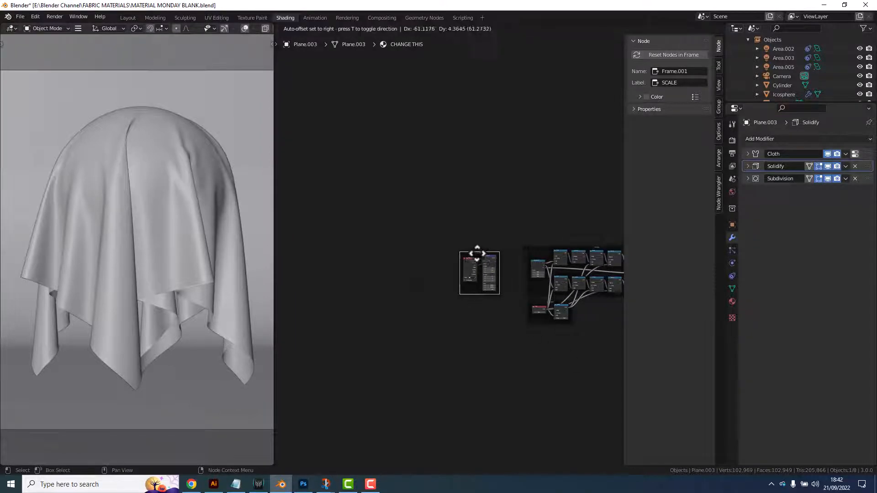
left_click_drag(478, 273, 356, 269)
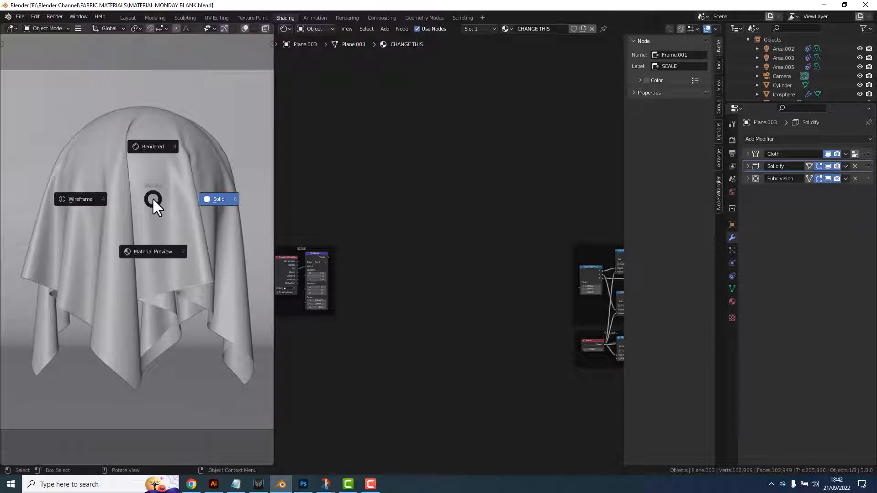
Switch the viewport to Rendered shading to show the black draped cloth
left_click(153, 147)
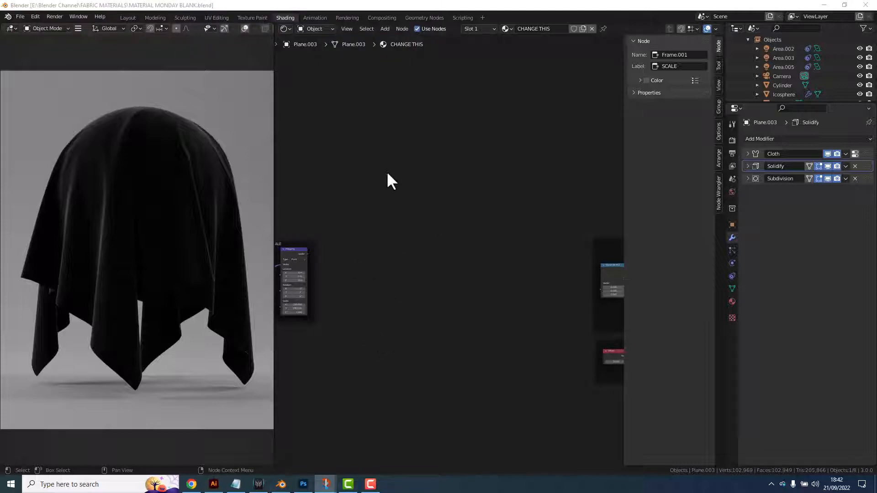
mouse_move(335, 232)
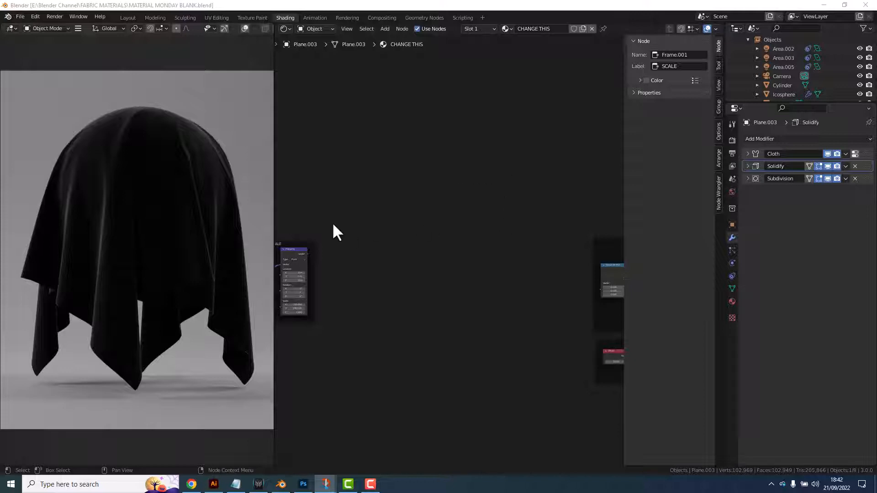
mouse_move(401, 188)
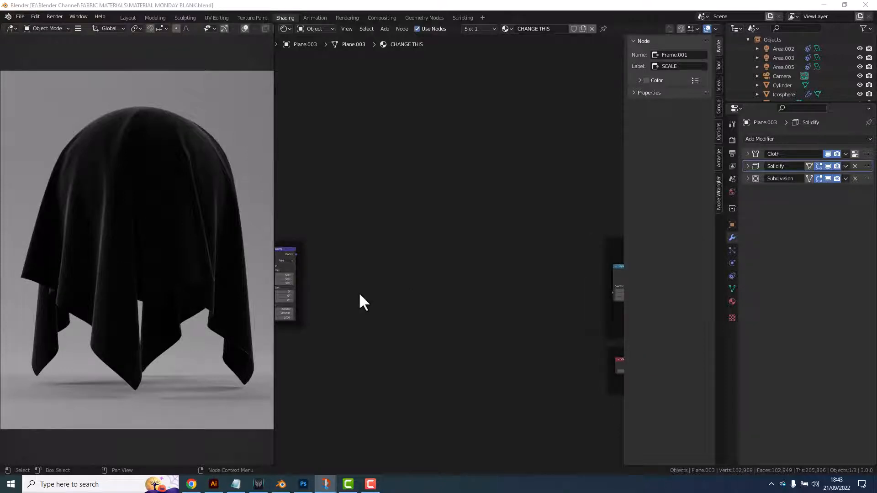
Add a second Separate XYZ left of a new Combine XYZ, plus a Math node
type("SEP")
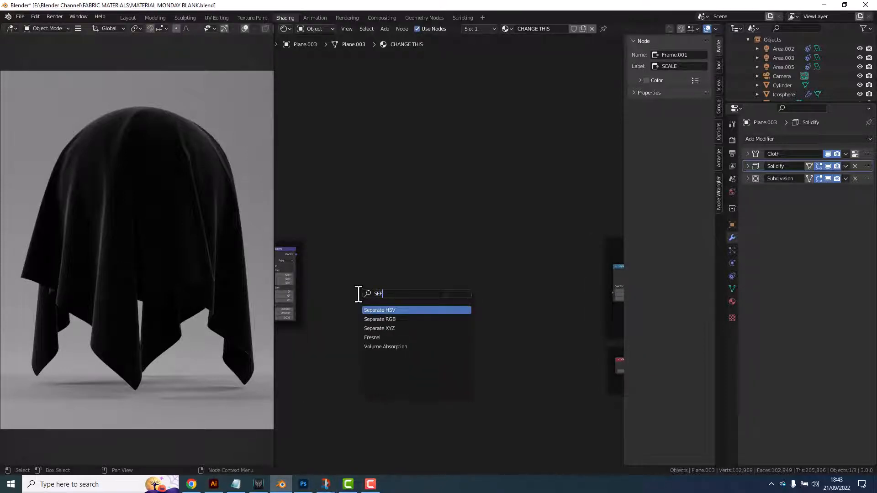
left_click(380, 328)
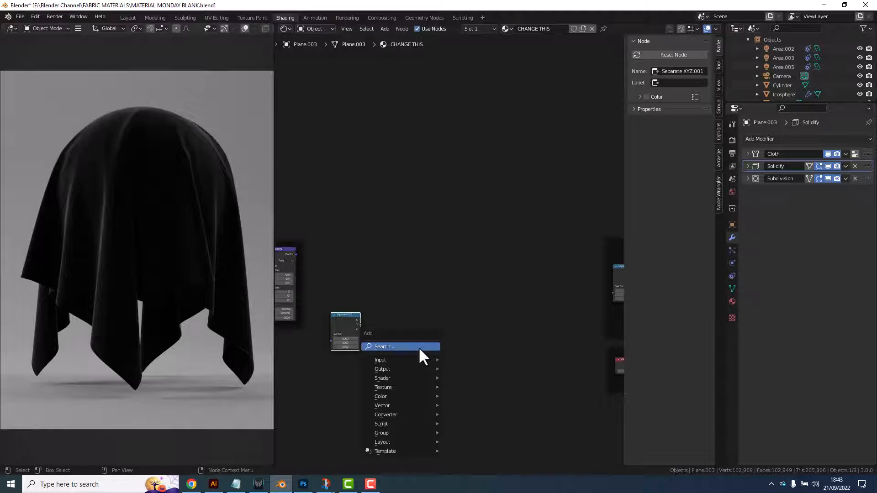
type("co")
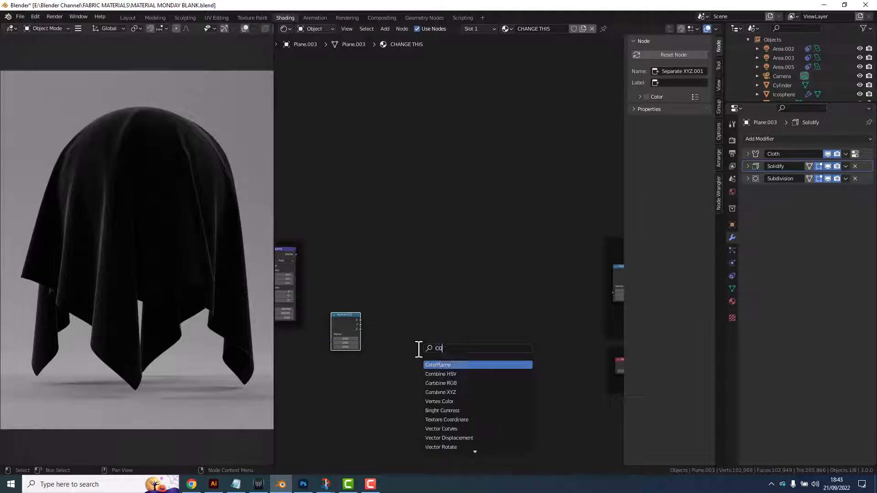
left_click(440, 392)
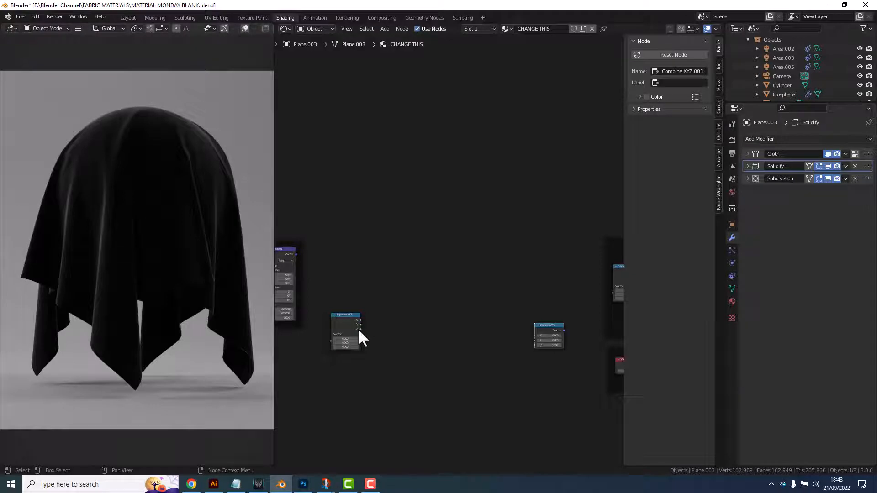
left_click_drag(361, 322, 537, 340)
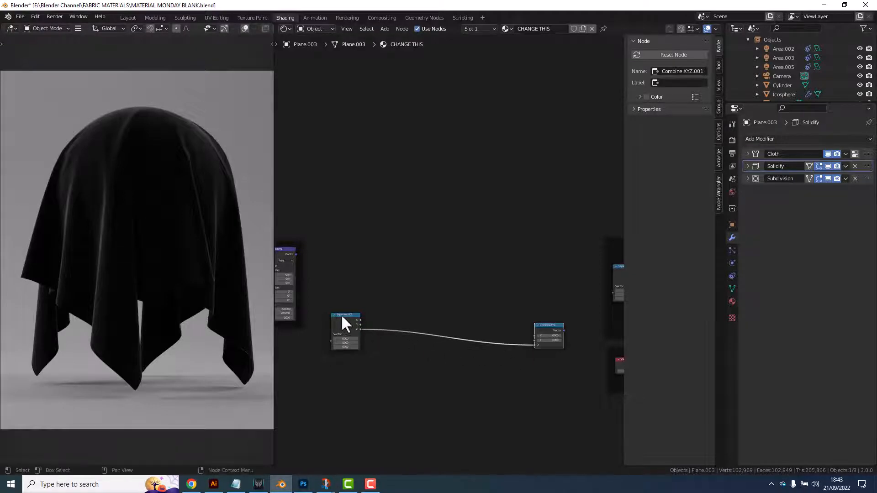
left_click_drag(346, 330, 334, 347)
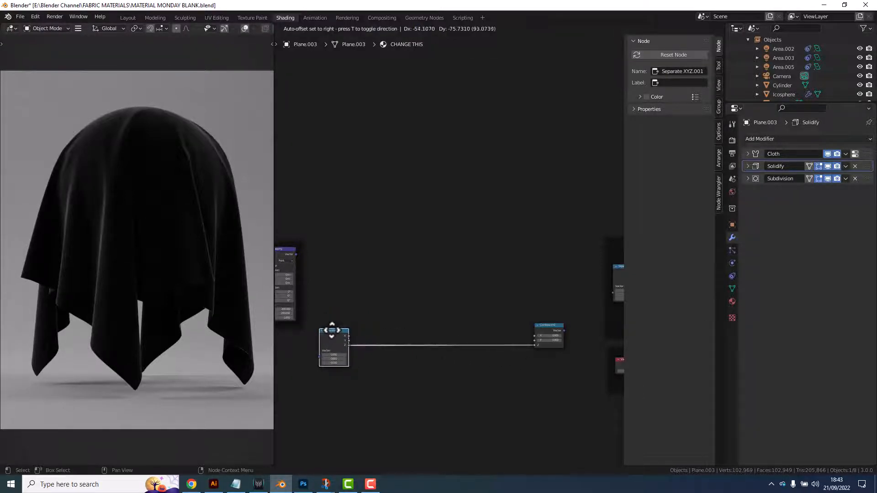
type("M")
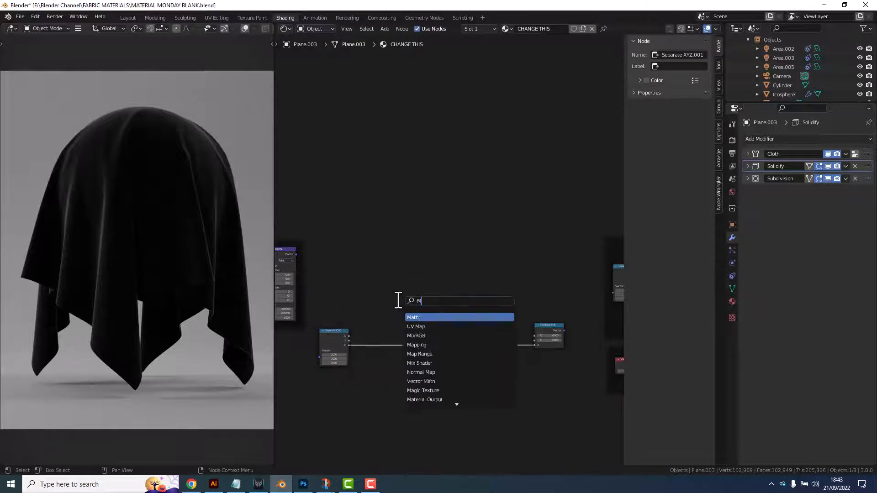
left_click(413, 317)
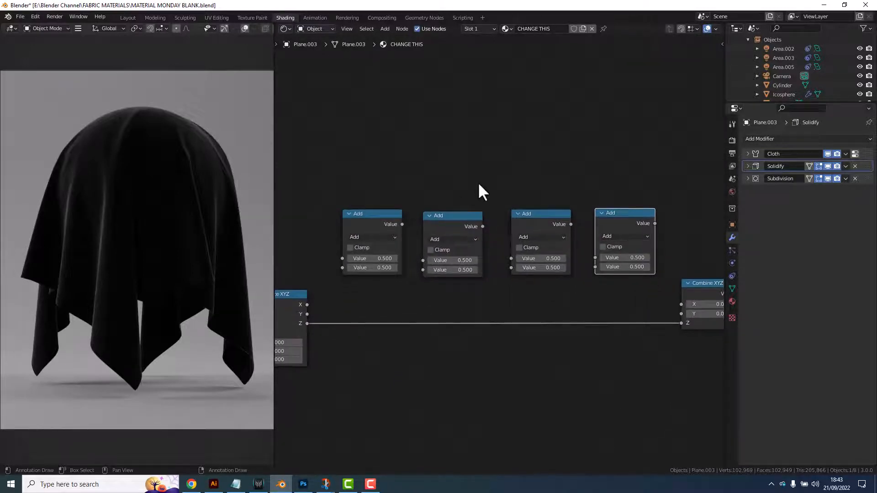
mouse_move(312, 311)
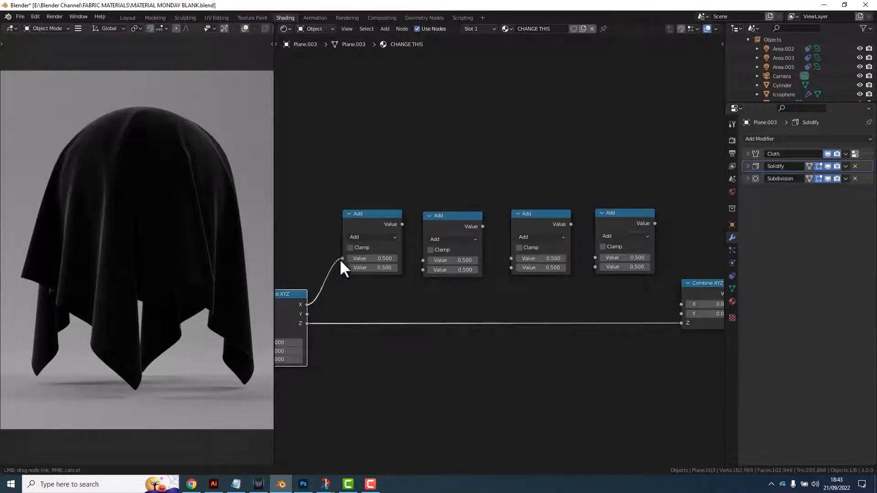
mouse_move(362, 248)
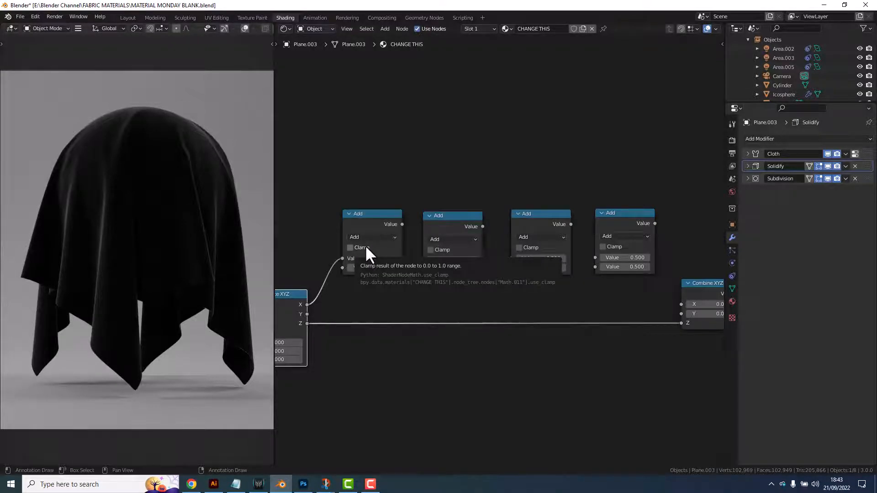
Set the middle Math nodes to Multiply and Round, link Y to the last Add, and set 4.000
left_click(452, 239)
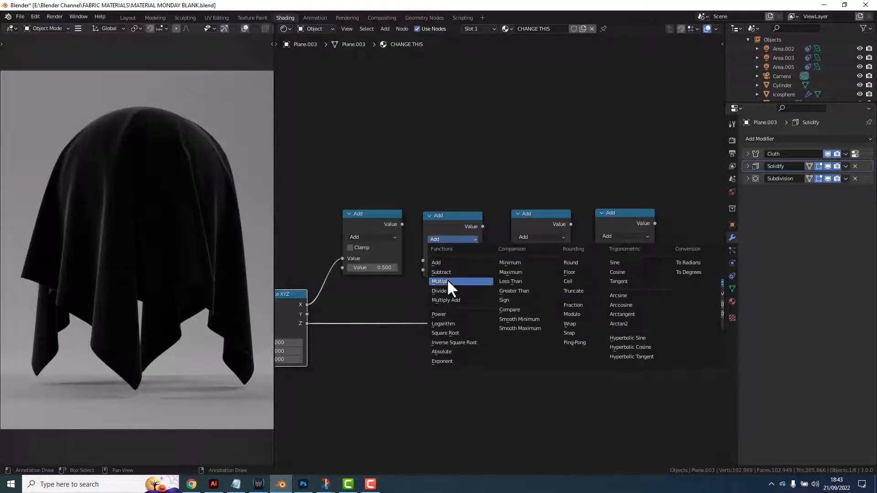
left_click(440, 281)
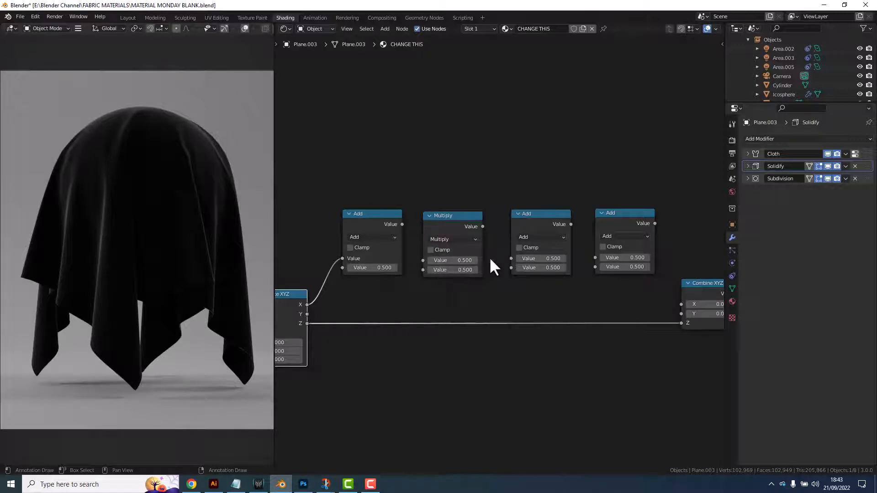
left_click(541, 237)
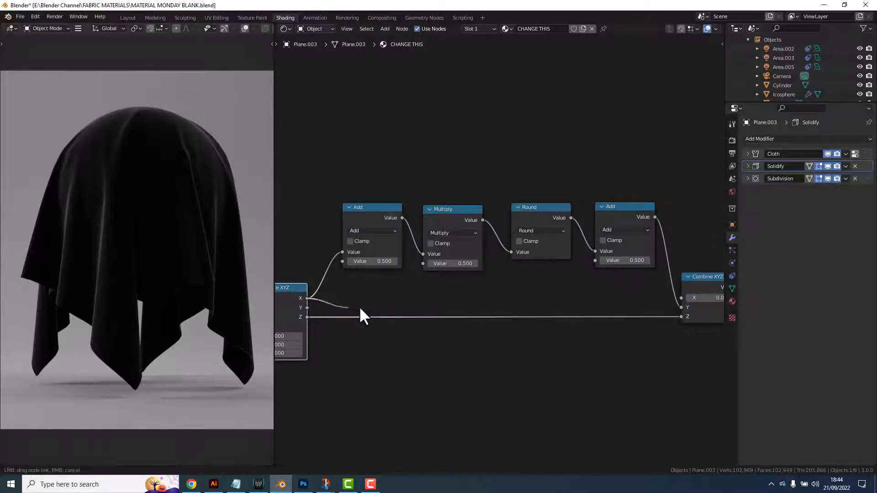
left_click_drag(307, 298, 681, 297)
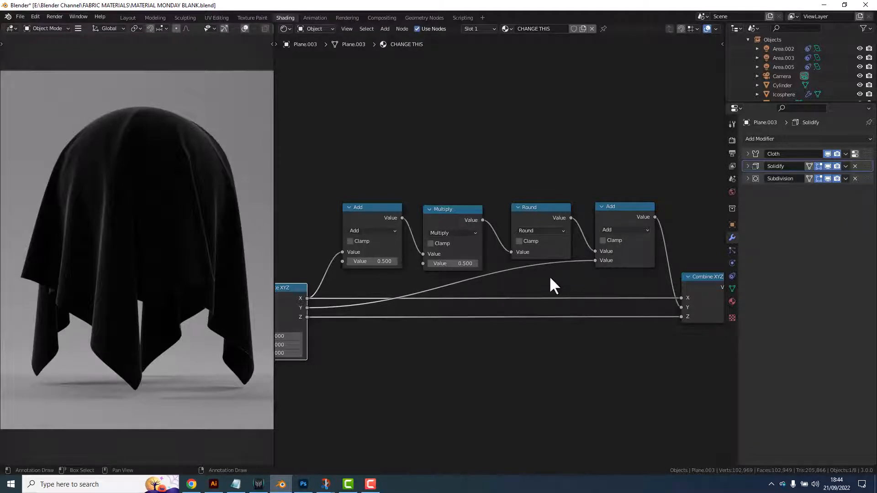
mouse_move(453, 263)
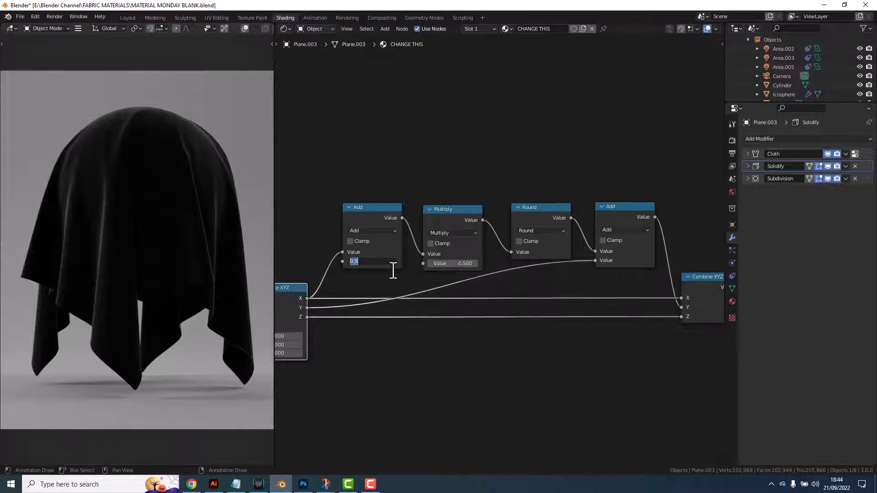
type("4.000")
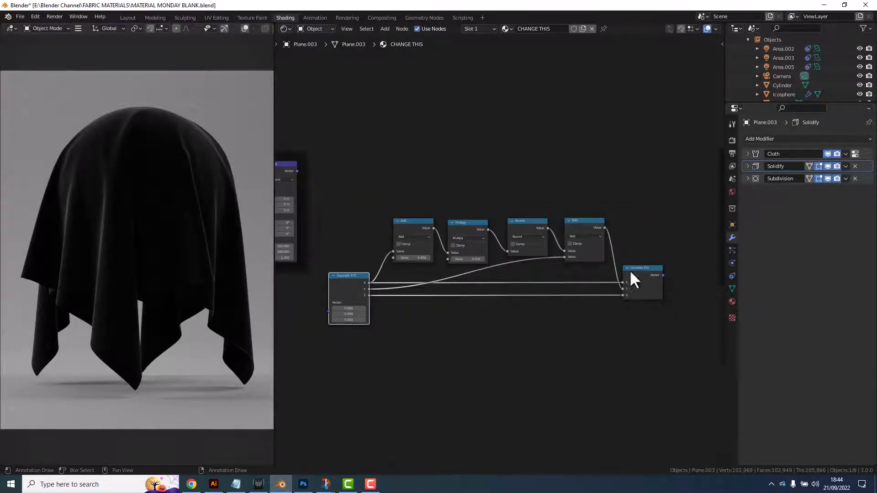
left_click_drag(348, 296, 348, 265)
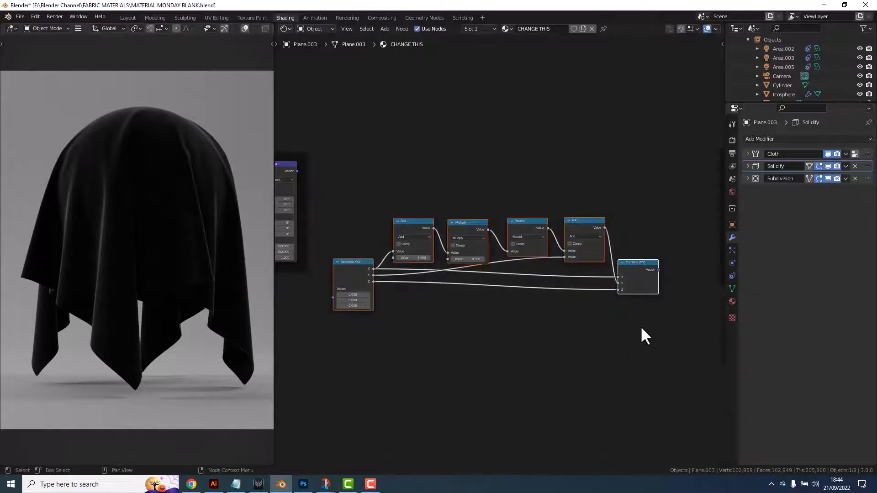
Label the frame around the Separate XYZ, Math and Combine XYZ nodes STAGGERING
left_click(719, 186)
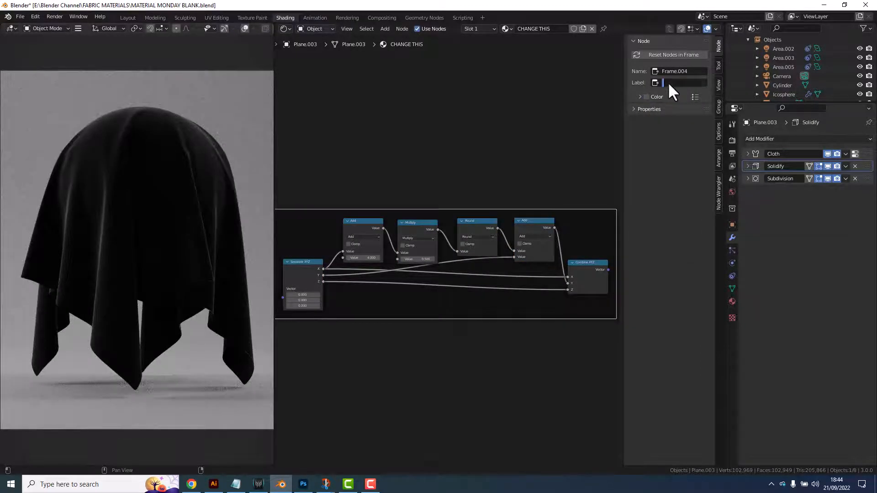
type("STAGGERING")
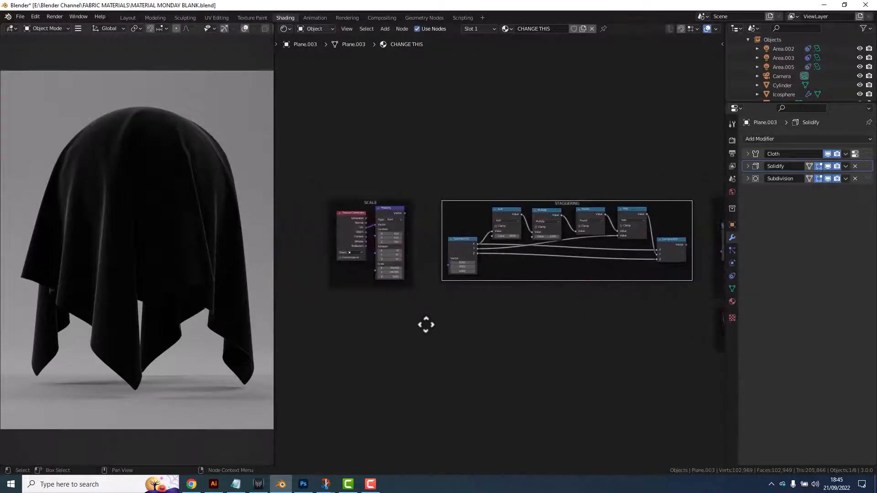
left_click_drag(403, 214, 447, 274)
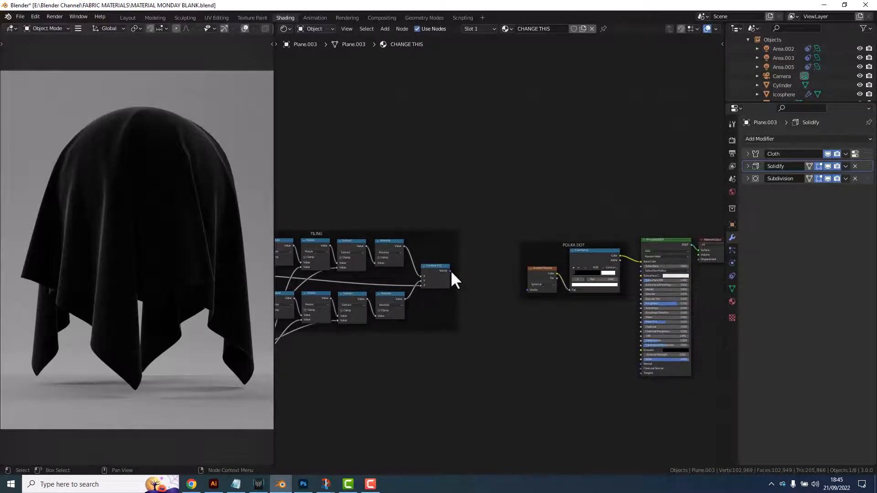
Wire the staggered coordinates into the POLKA DOT pattern and zoom in on that frame
left_click_drag(451, 271, 529, 289)
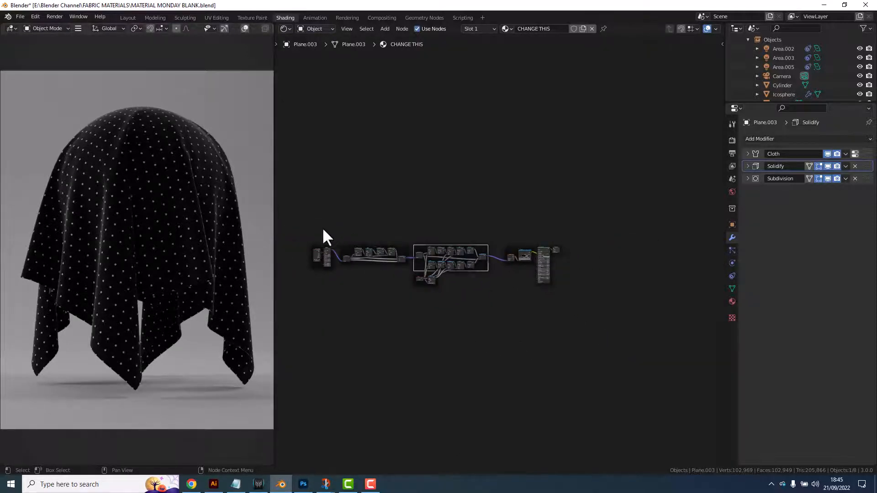
left_click_drag(451, 260, 459, 257)
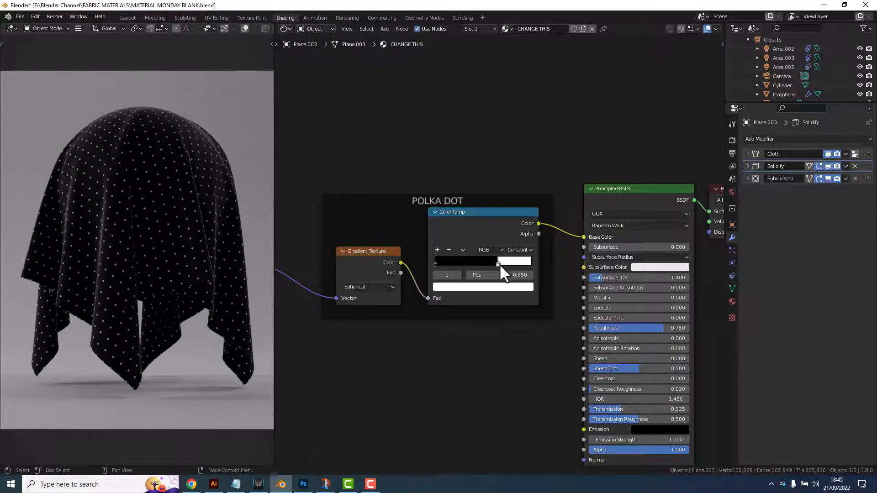
mouse_move(346, 301)
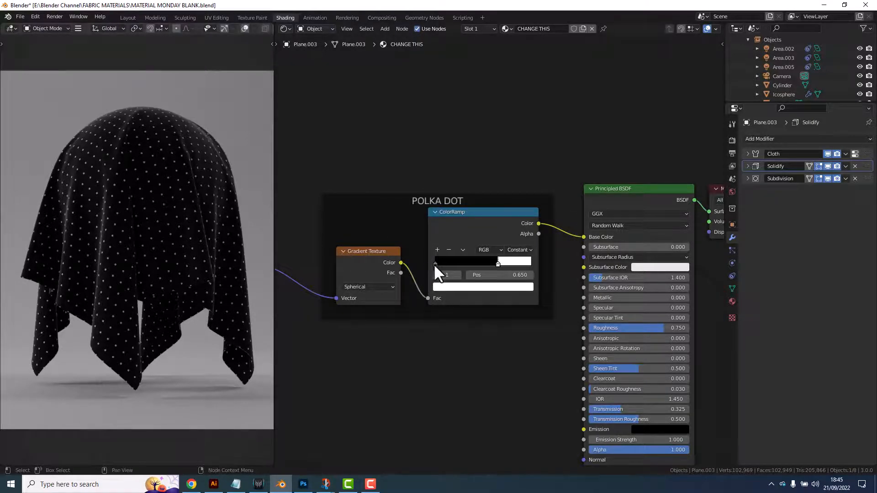
Change the ColorRamp's black stop to pure red (HSV 0, 1, 1)
left_click(467, 261)
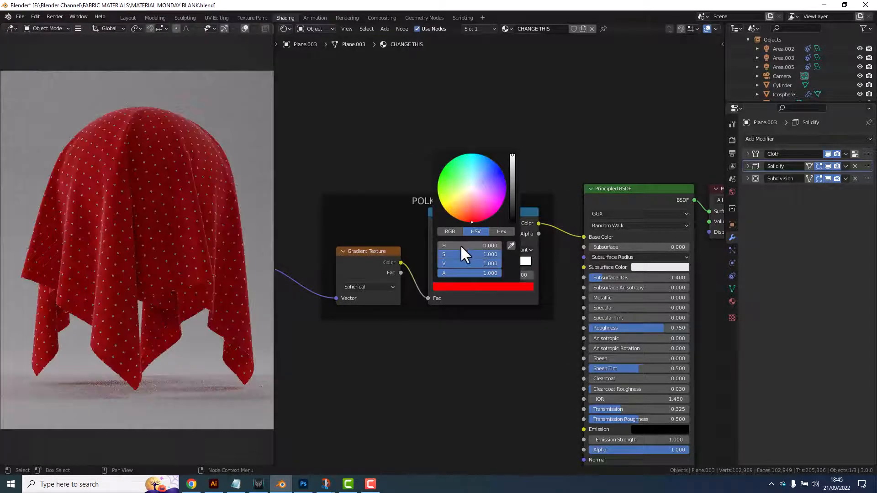
left_click(455, 344)
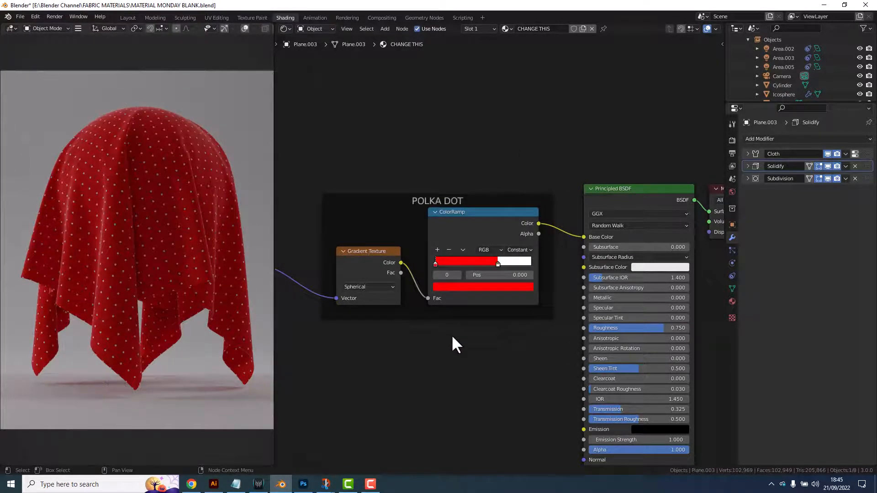
left_click_drag(456, 344, 433, 331)
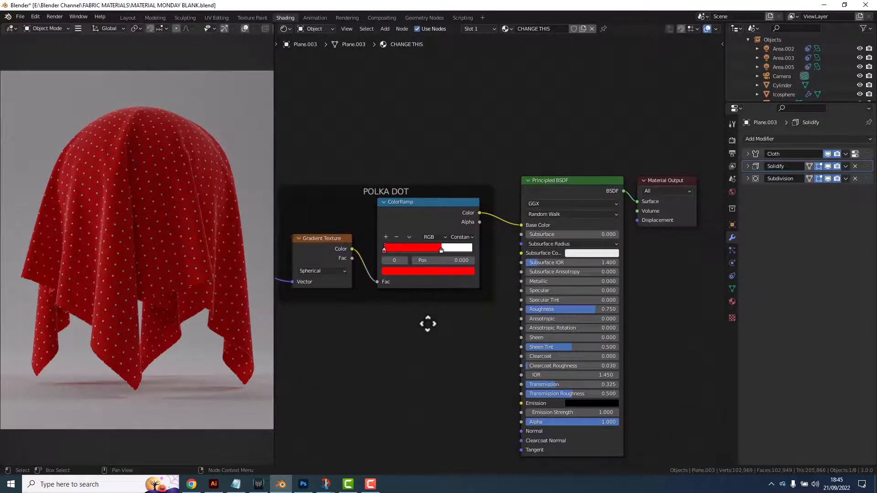
mouse_move(427, 325)
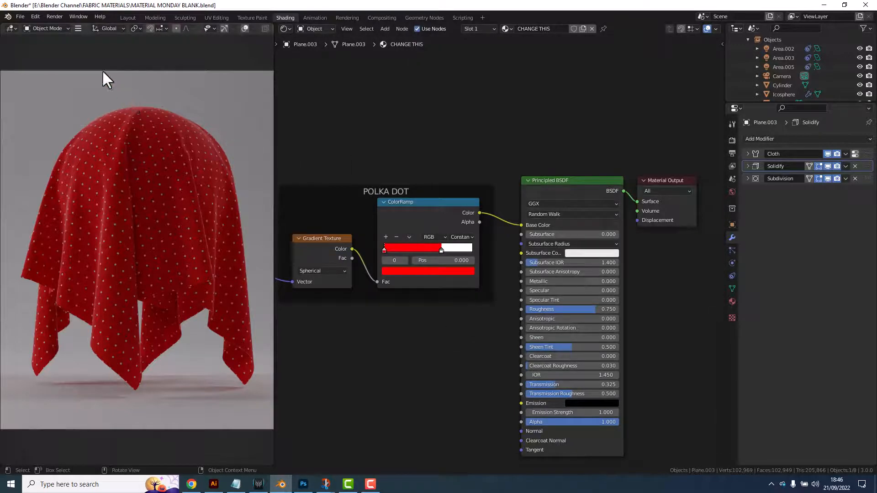
Render a still image via Render > Render Image
left_click(52, 16)
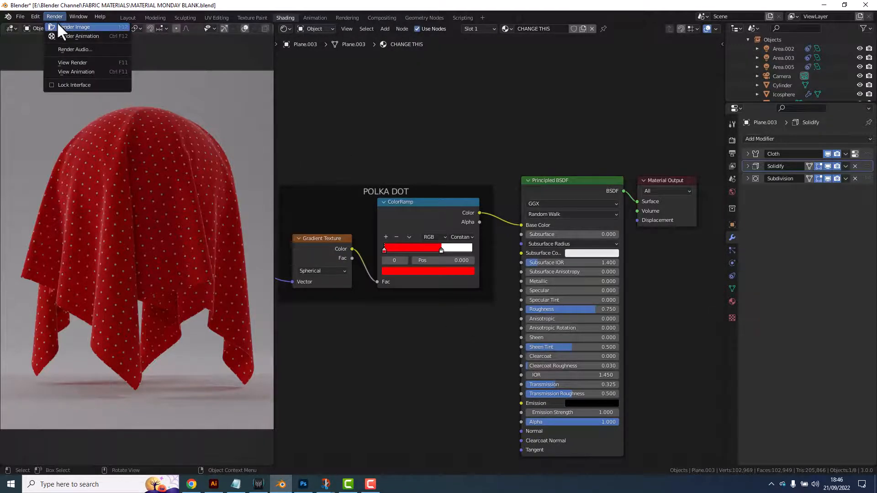
left_click(80, 26)
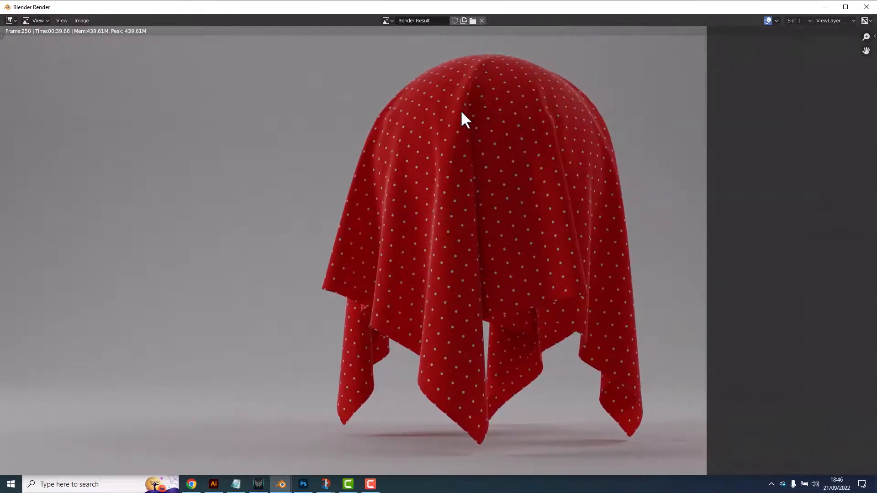
mouse_move(462, 295)
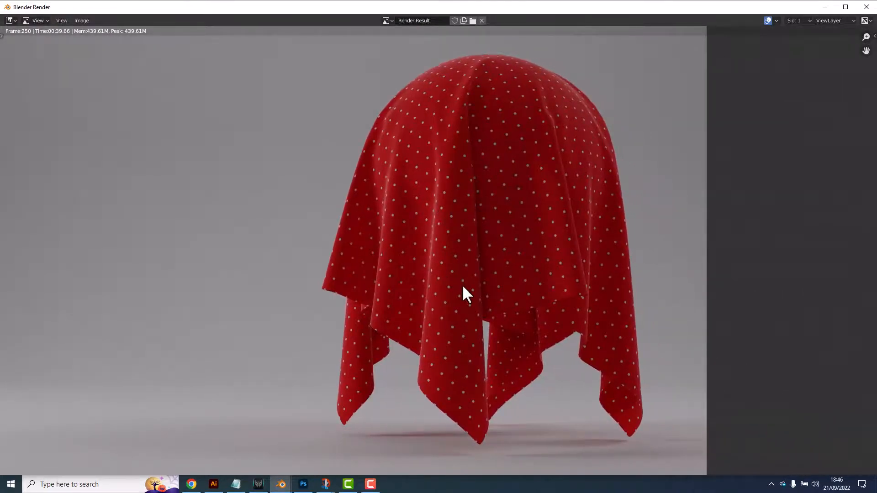
mouse_move(522, 177)
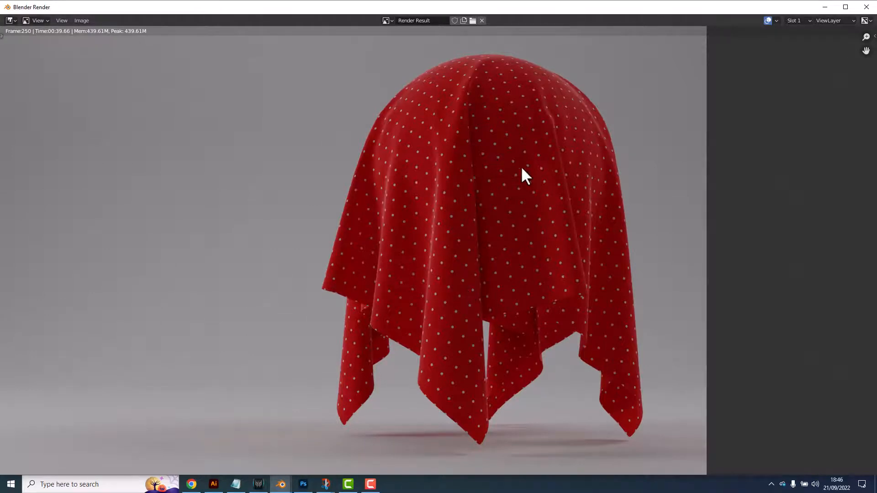
mouse_move(465, 356)
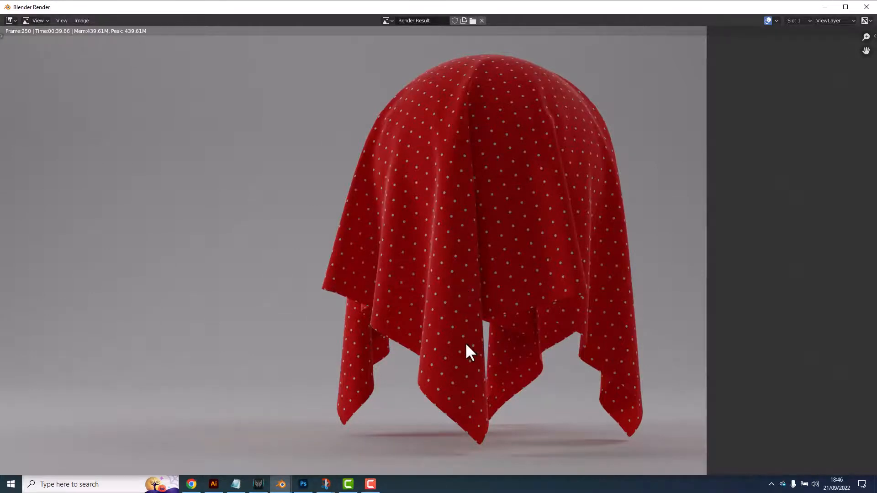
mouse_move(453, 362)
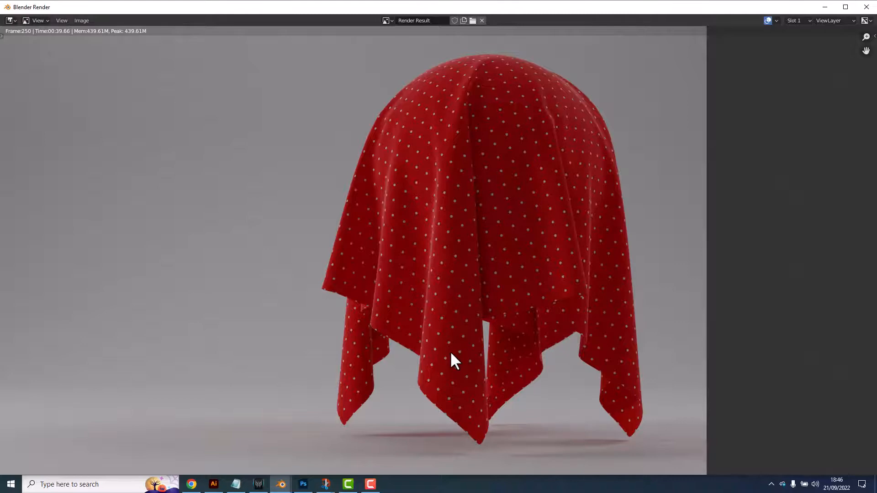